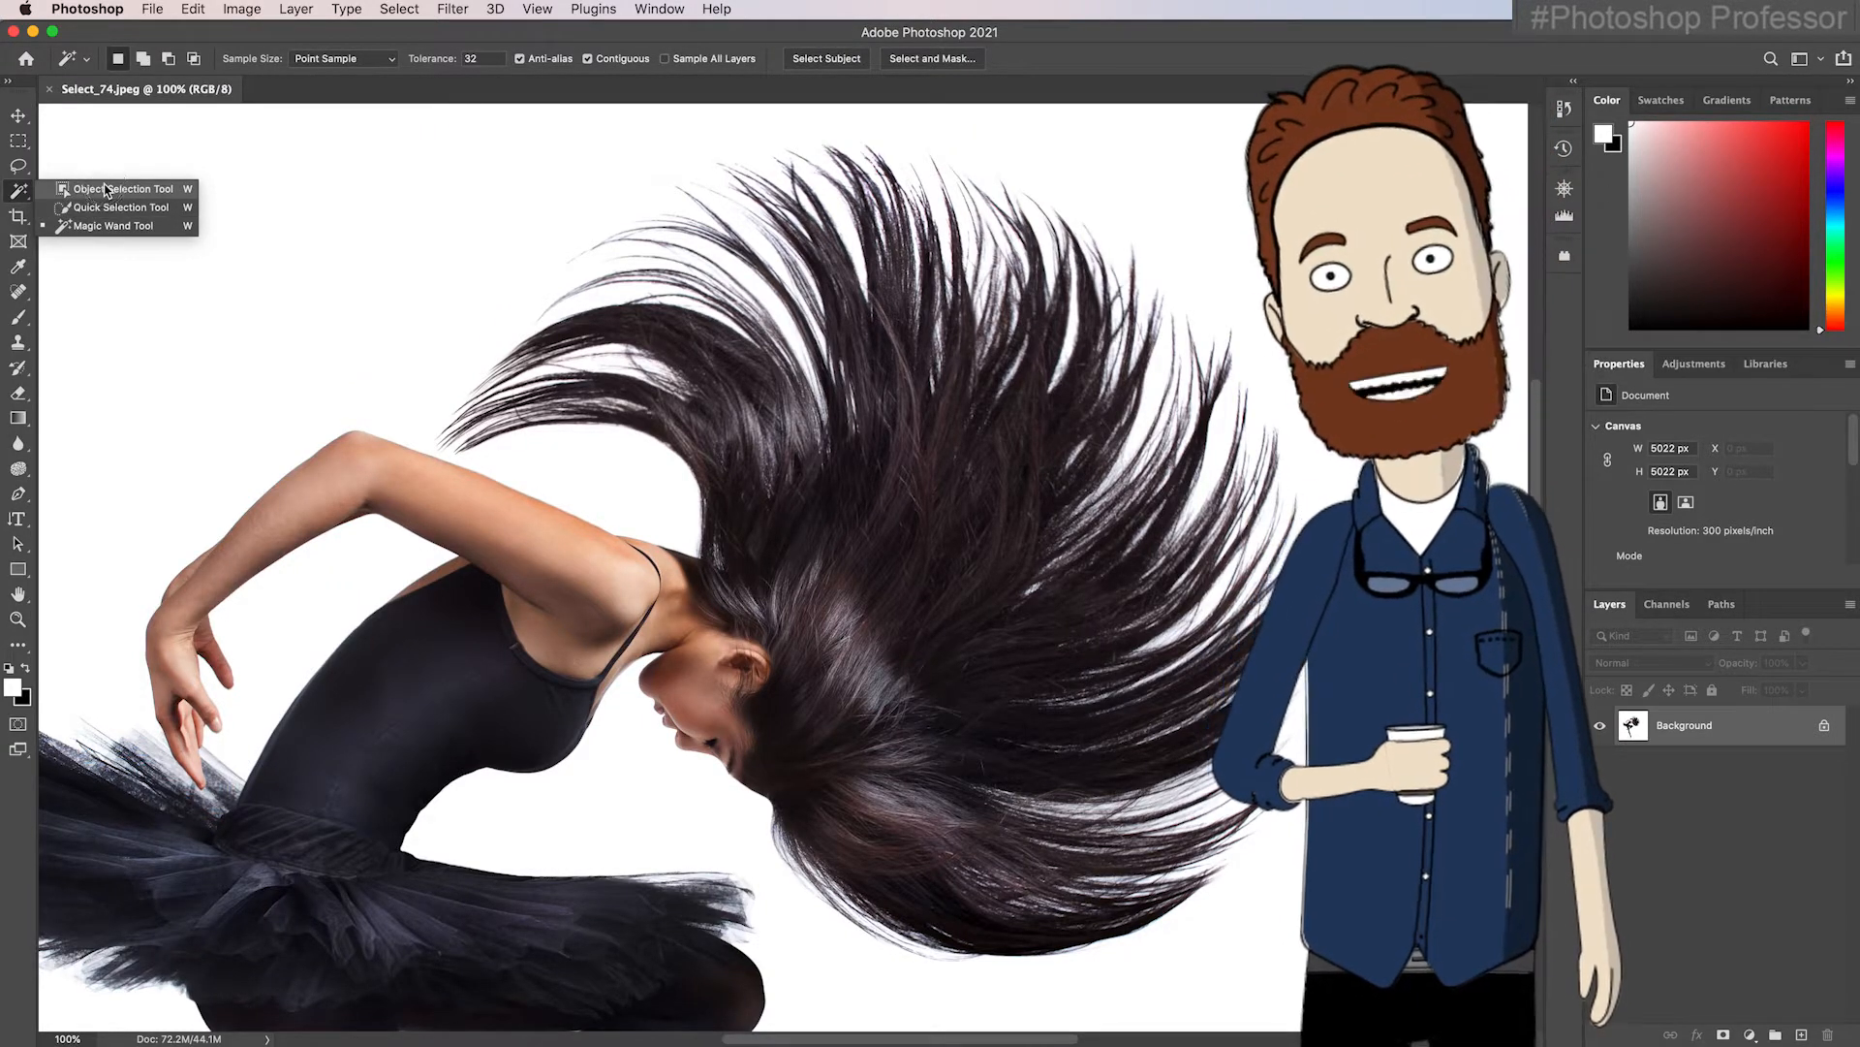
Switch to the Object Selection tool on the ballerina photo.
click(122, 188)
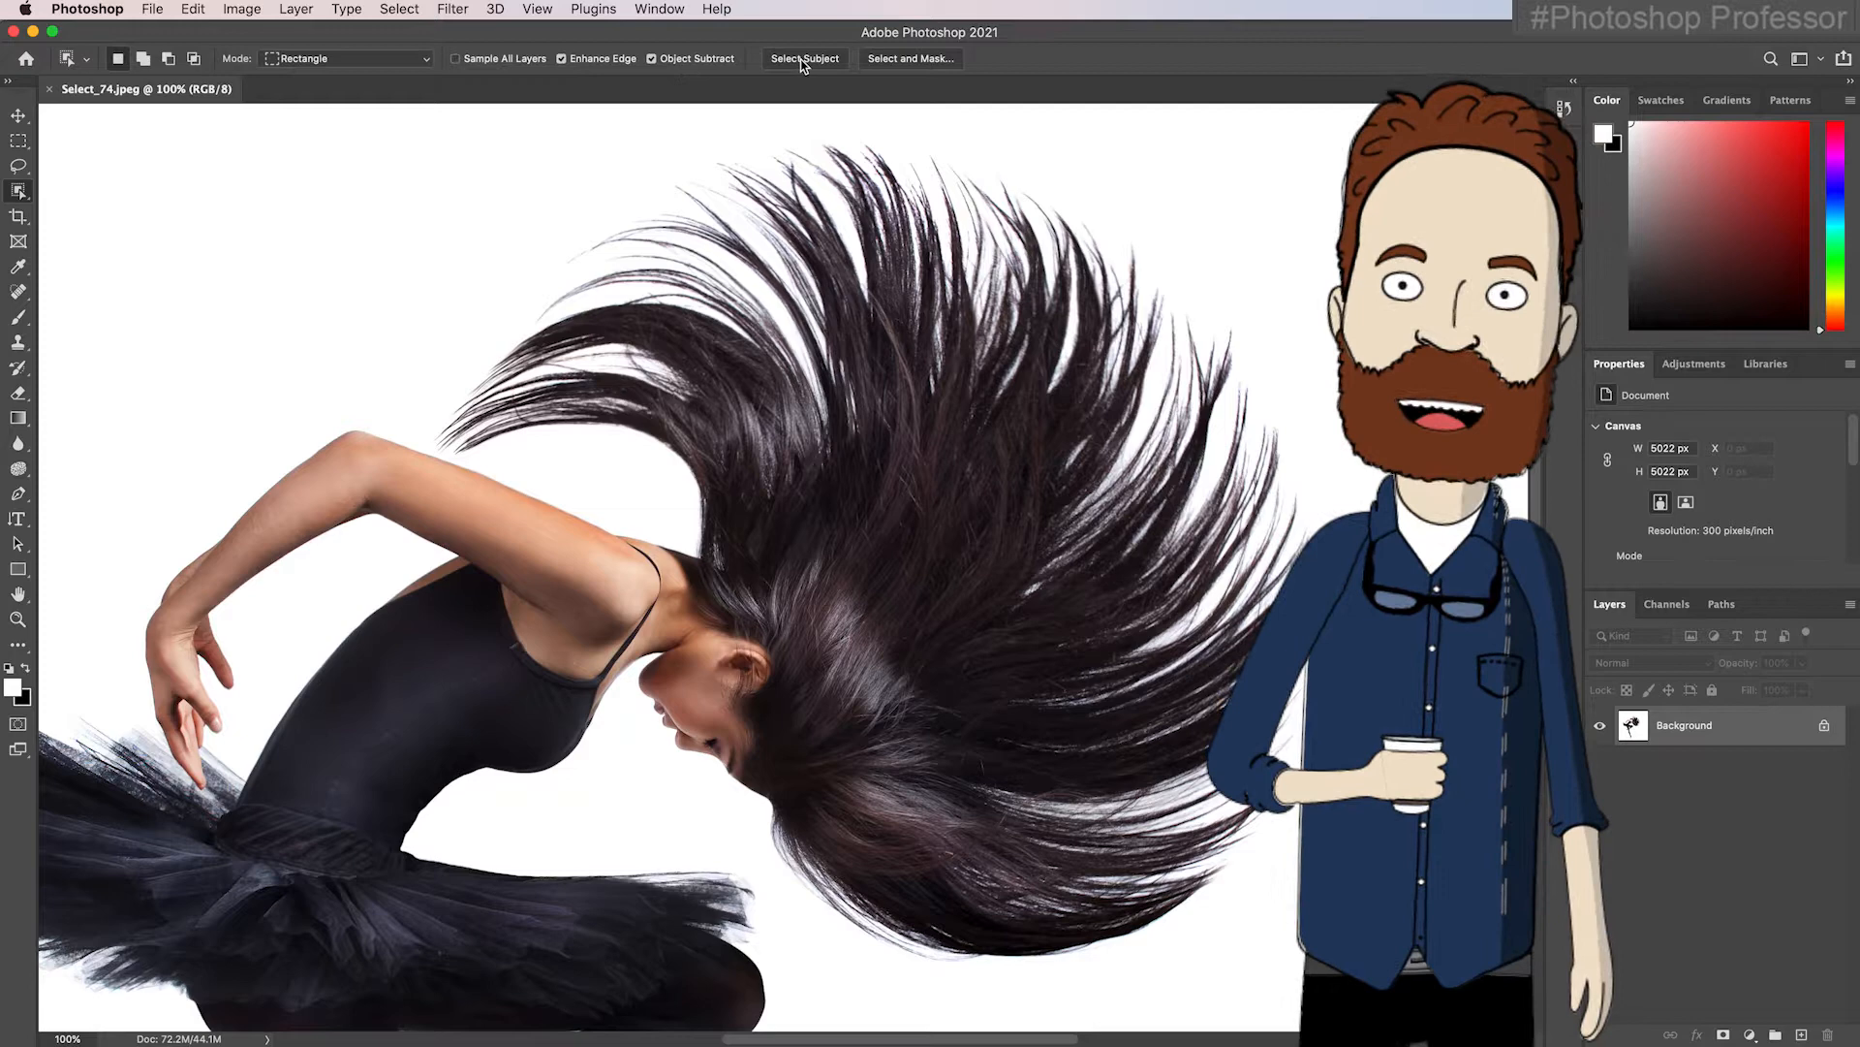
mouse_move(910, 59)
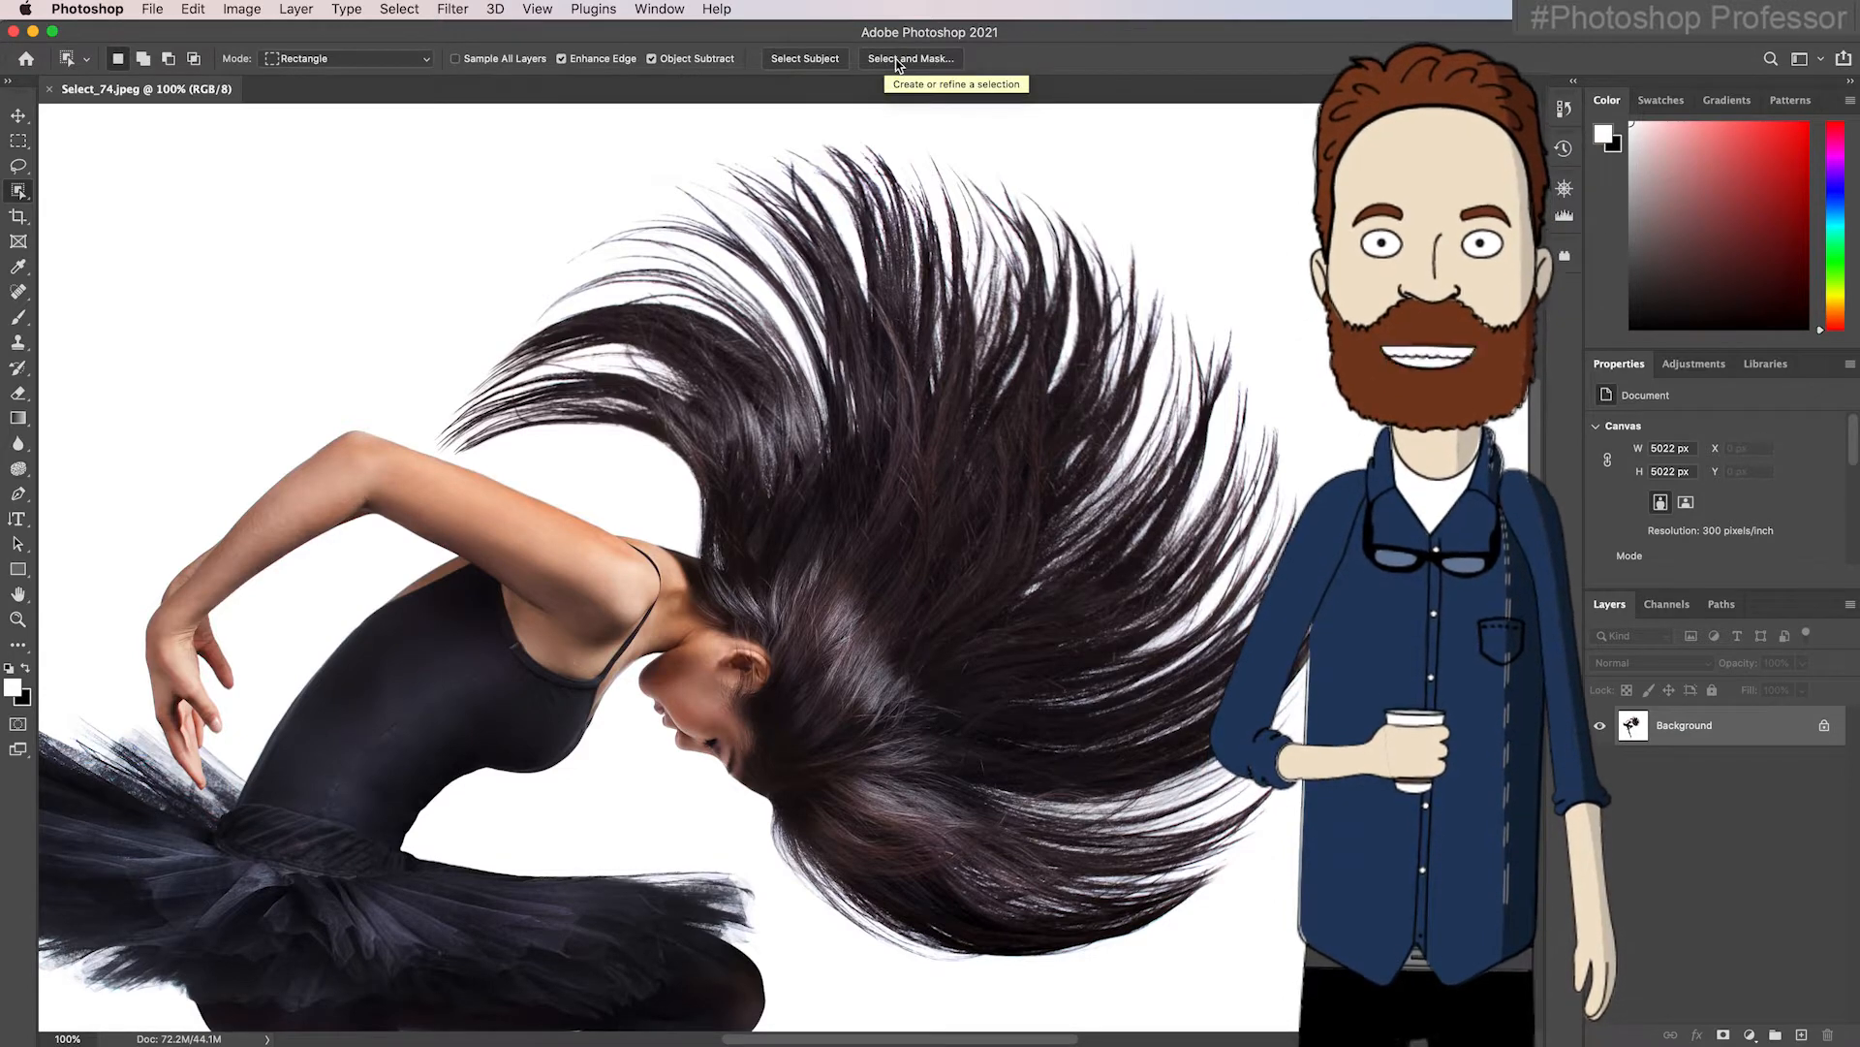
Enter the Select and Mask workspace and set the view mode to Black & White.
click(911, 58)
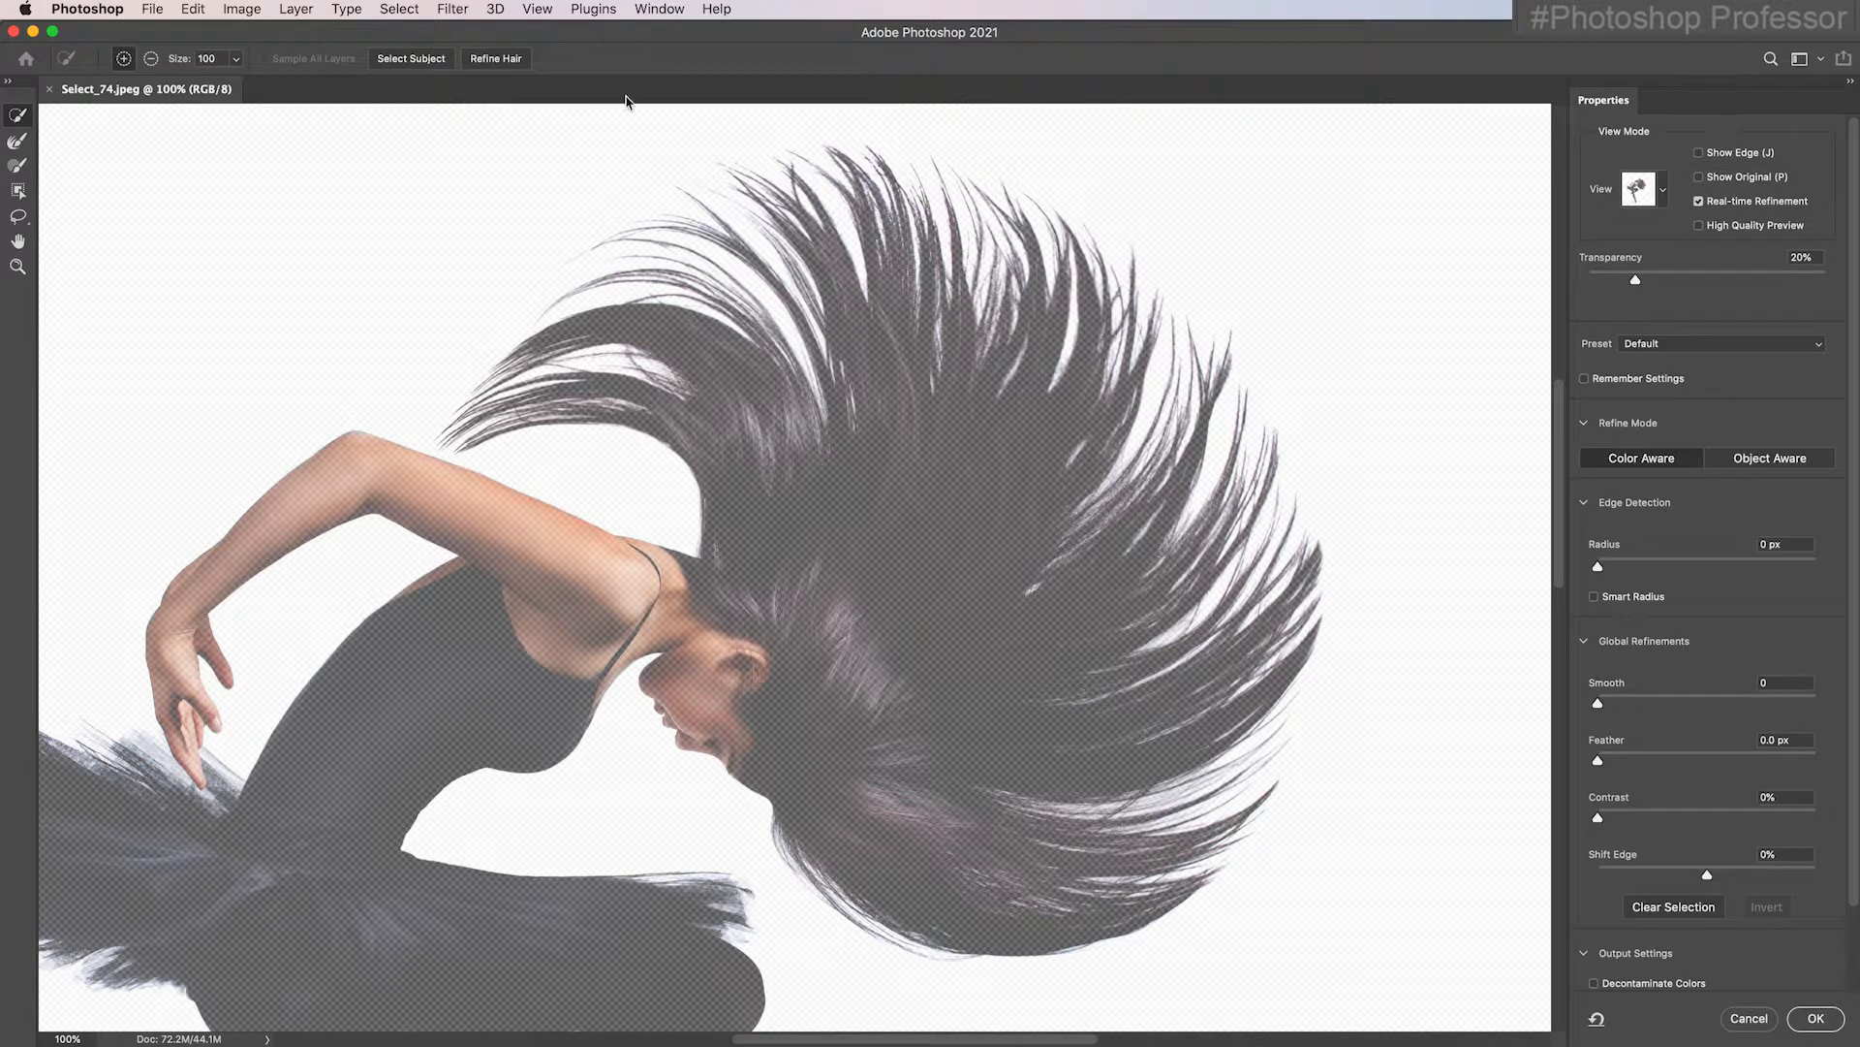
mouse_move(1010, 688)
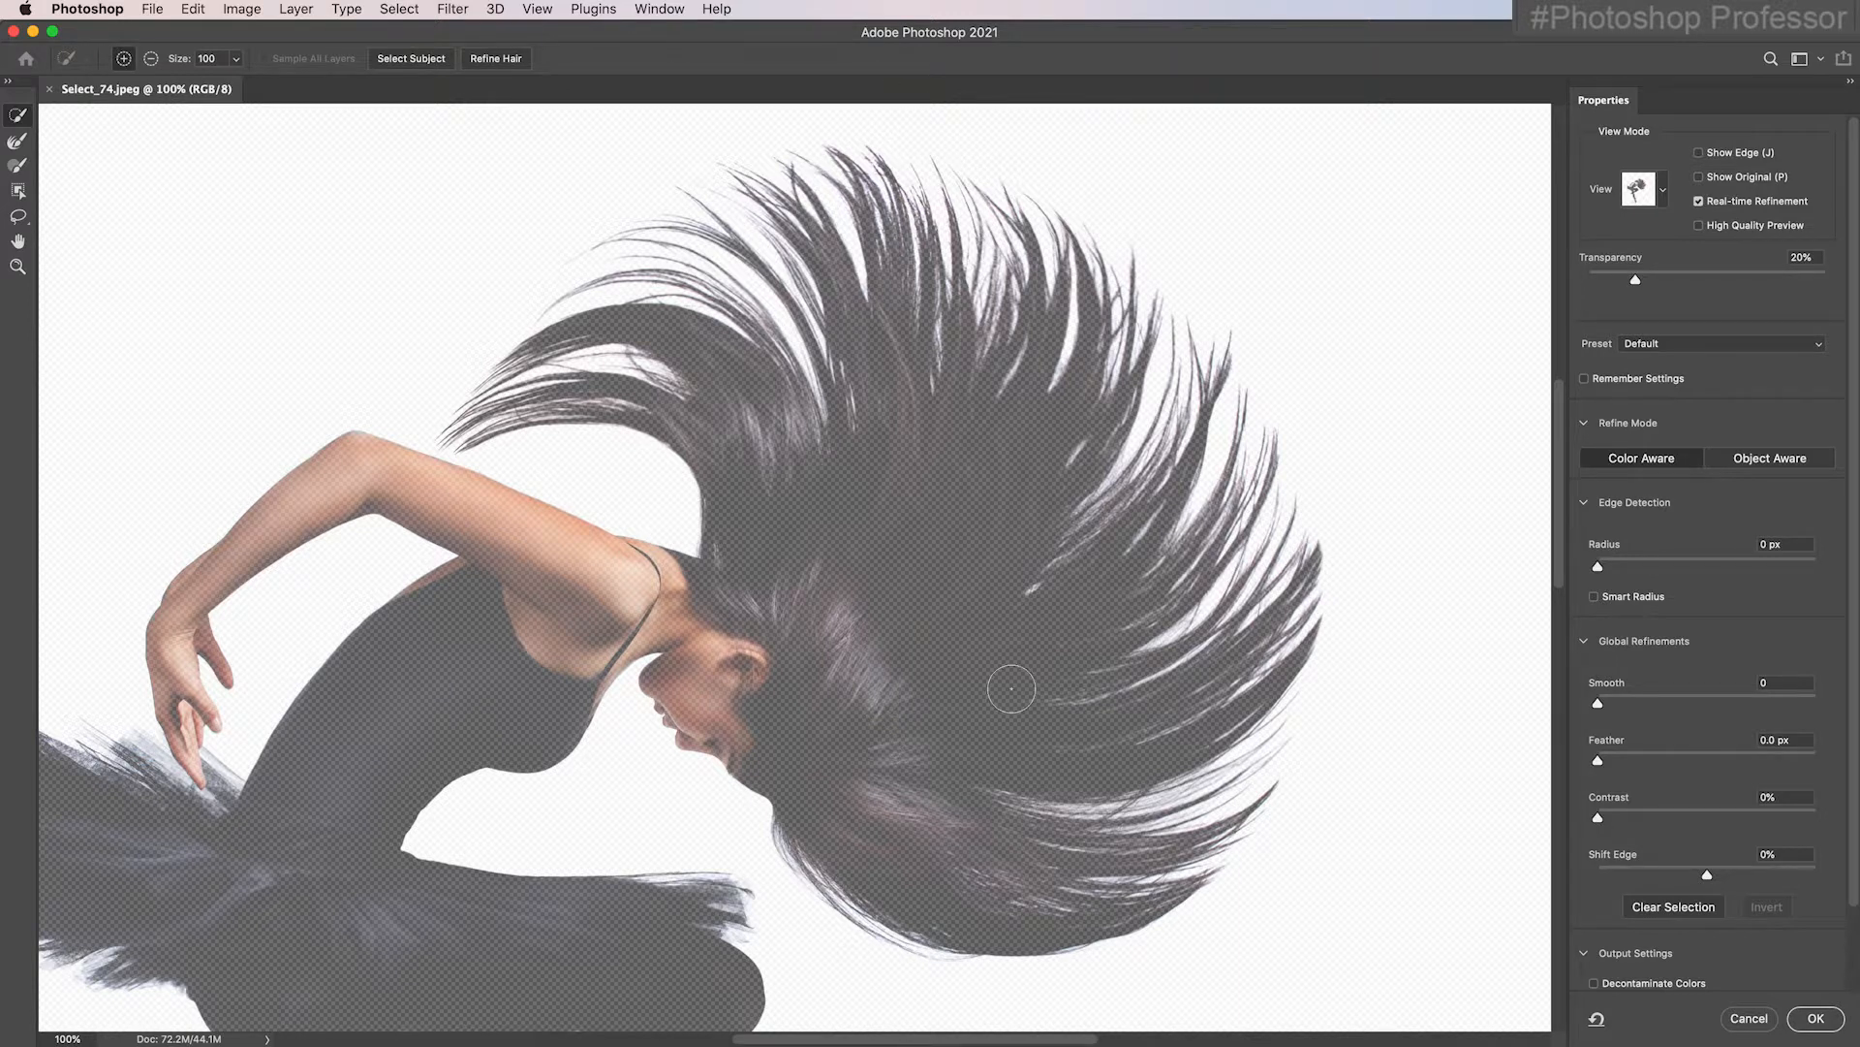
click(1643, 188)
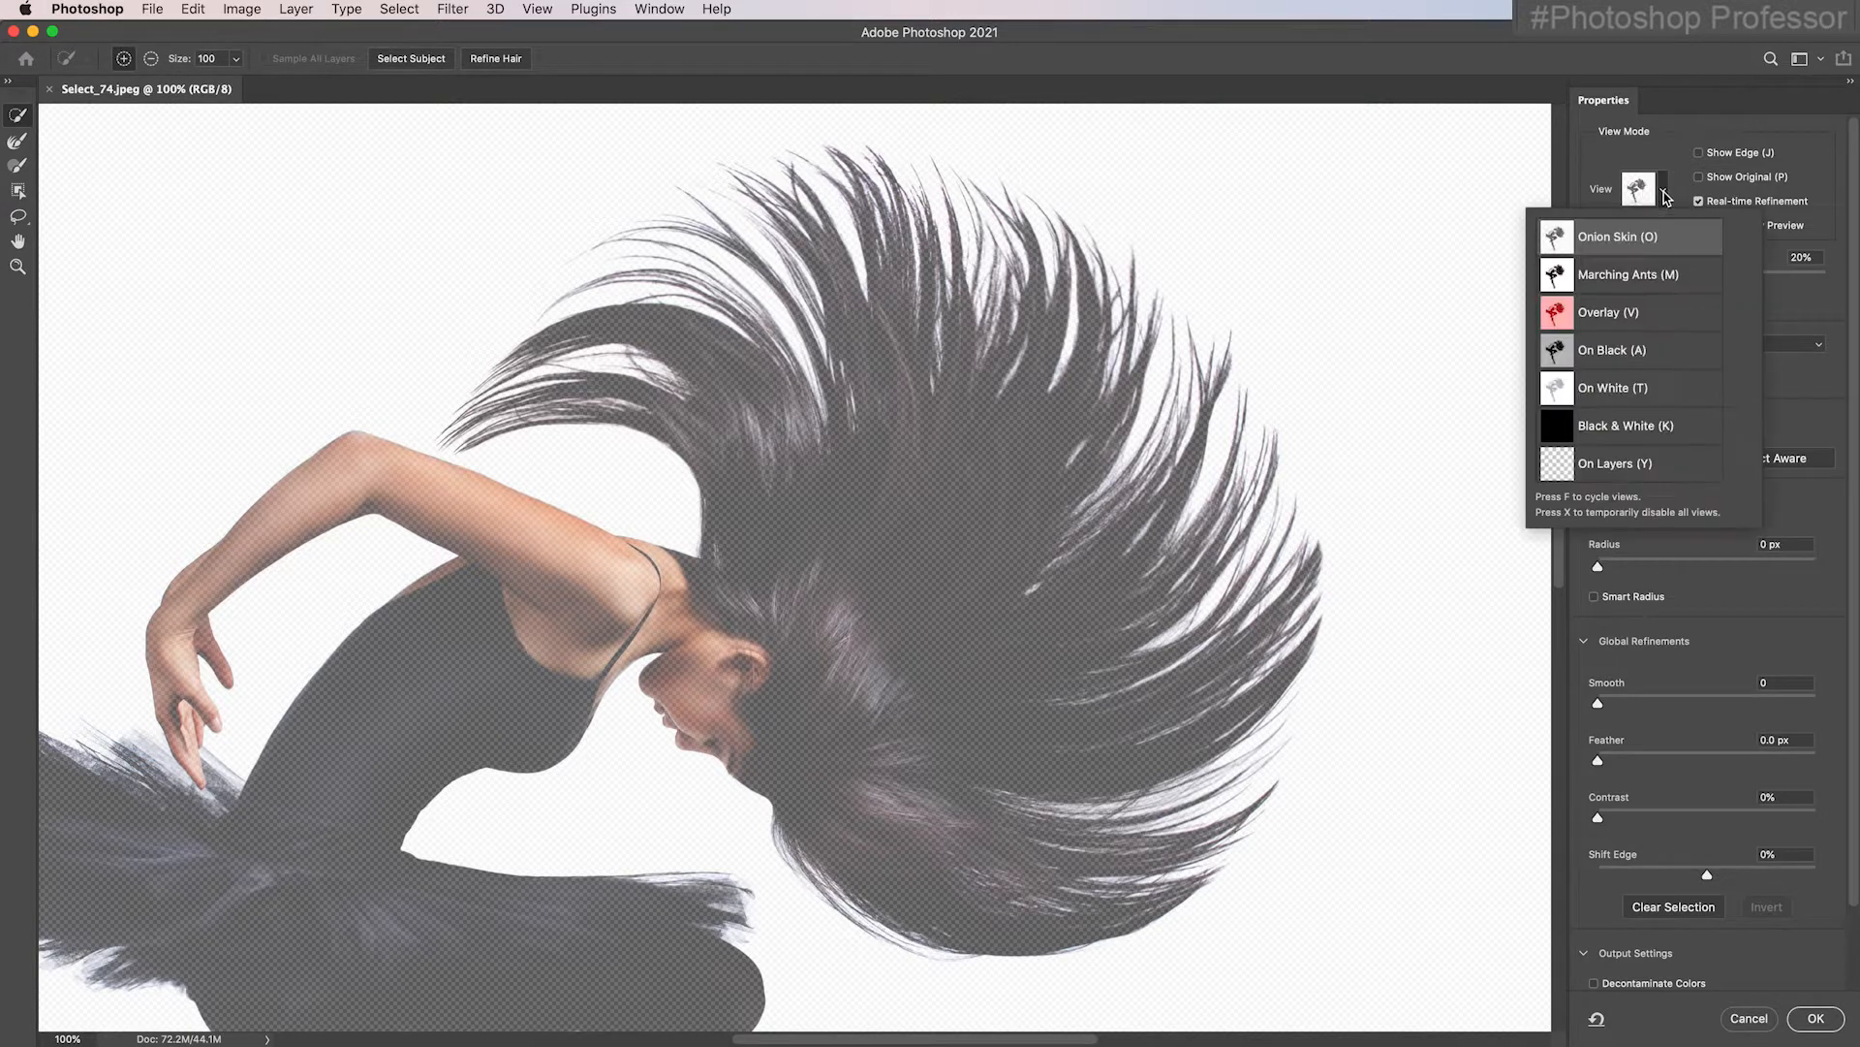
mouse_move(1635, 240)
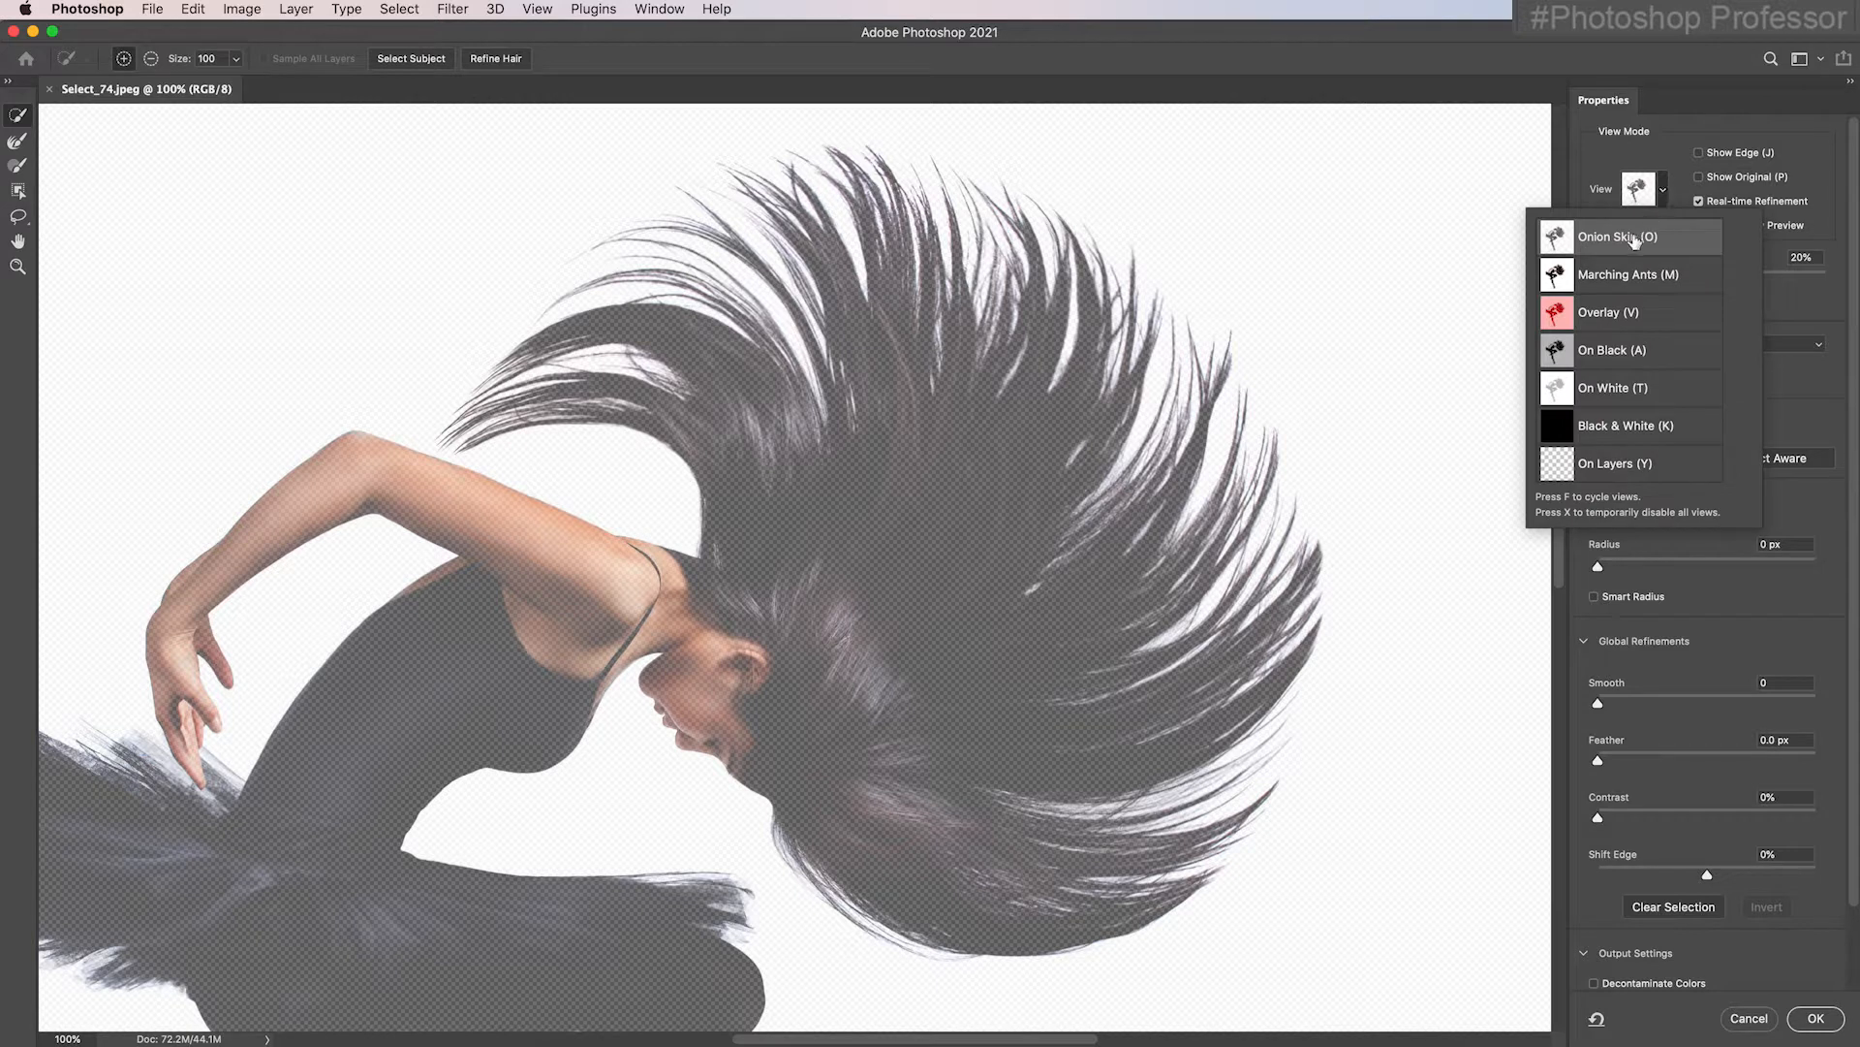
mouse_move(1617, 237)
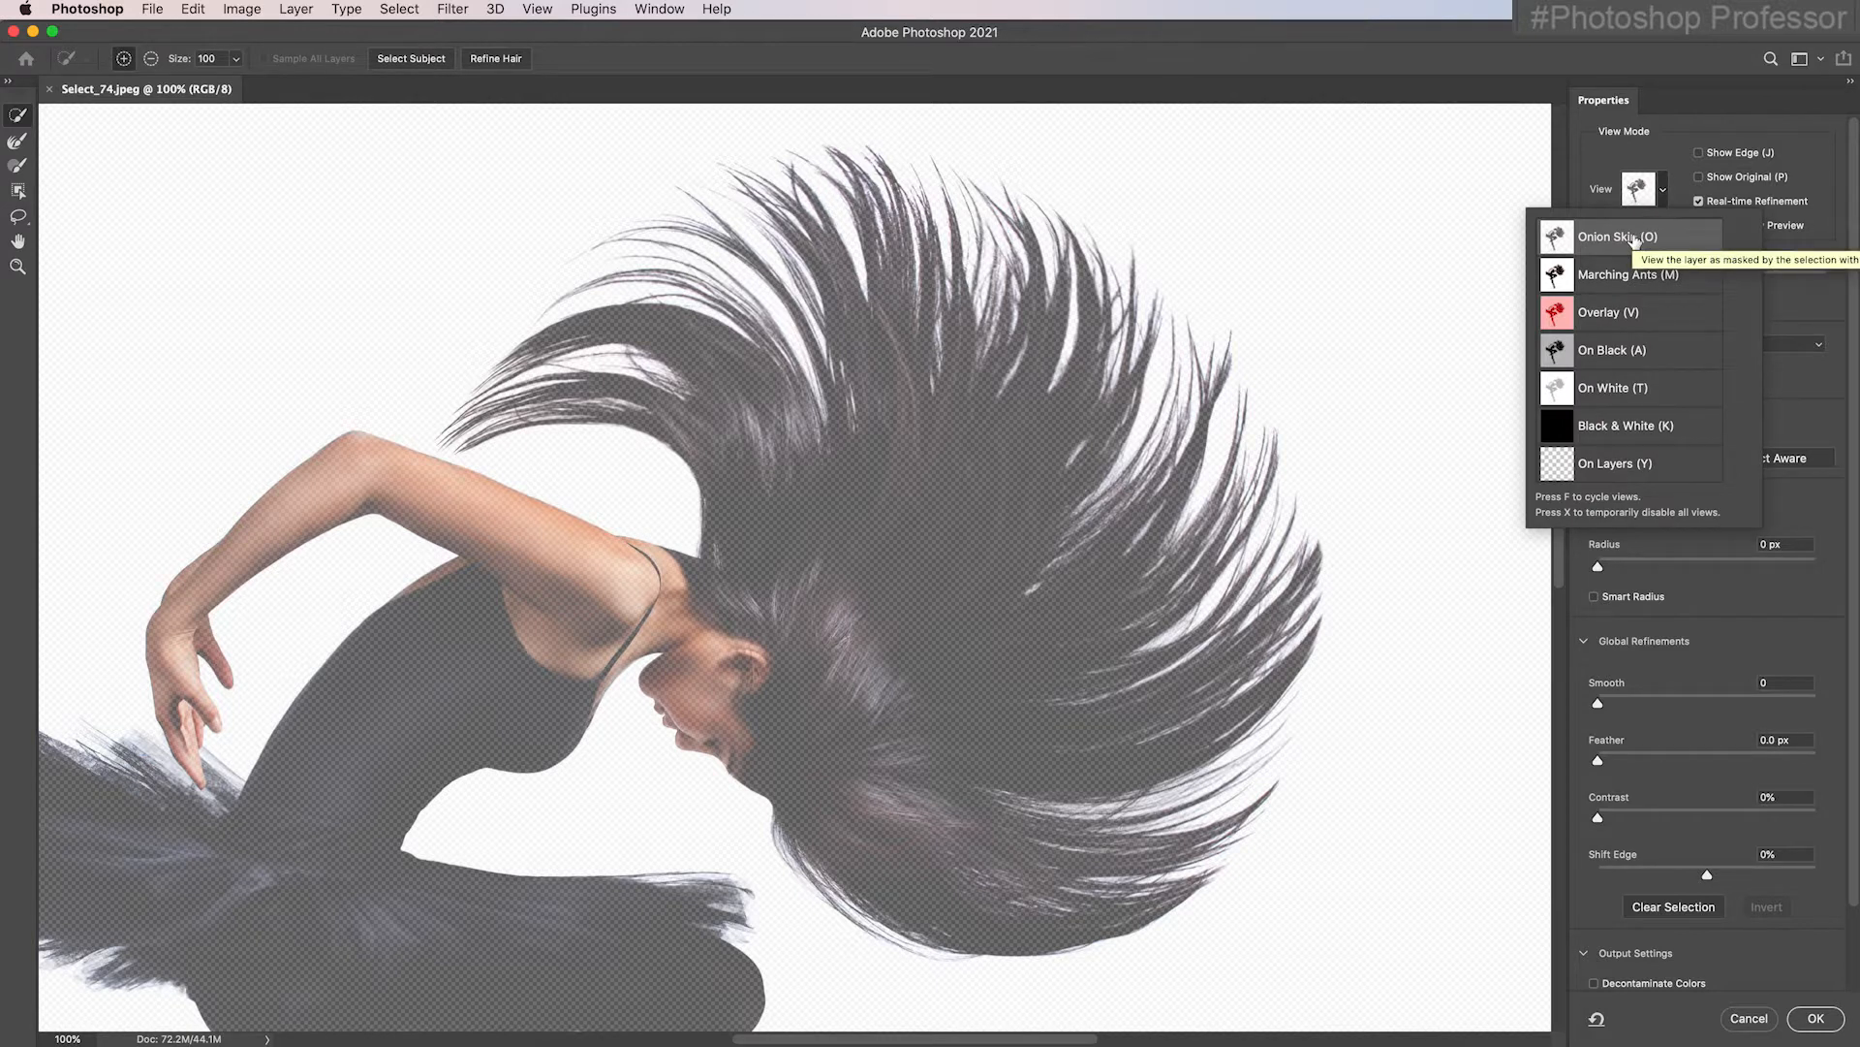
mouse_move(1626, 430)
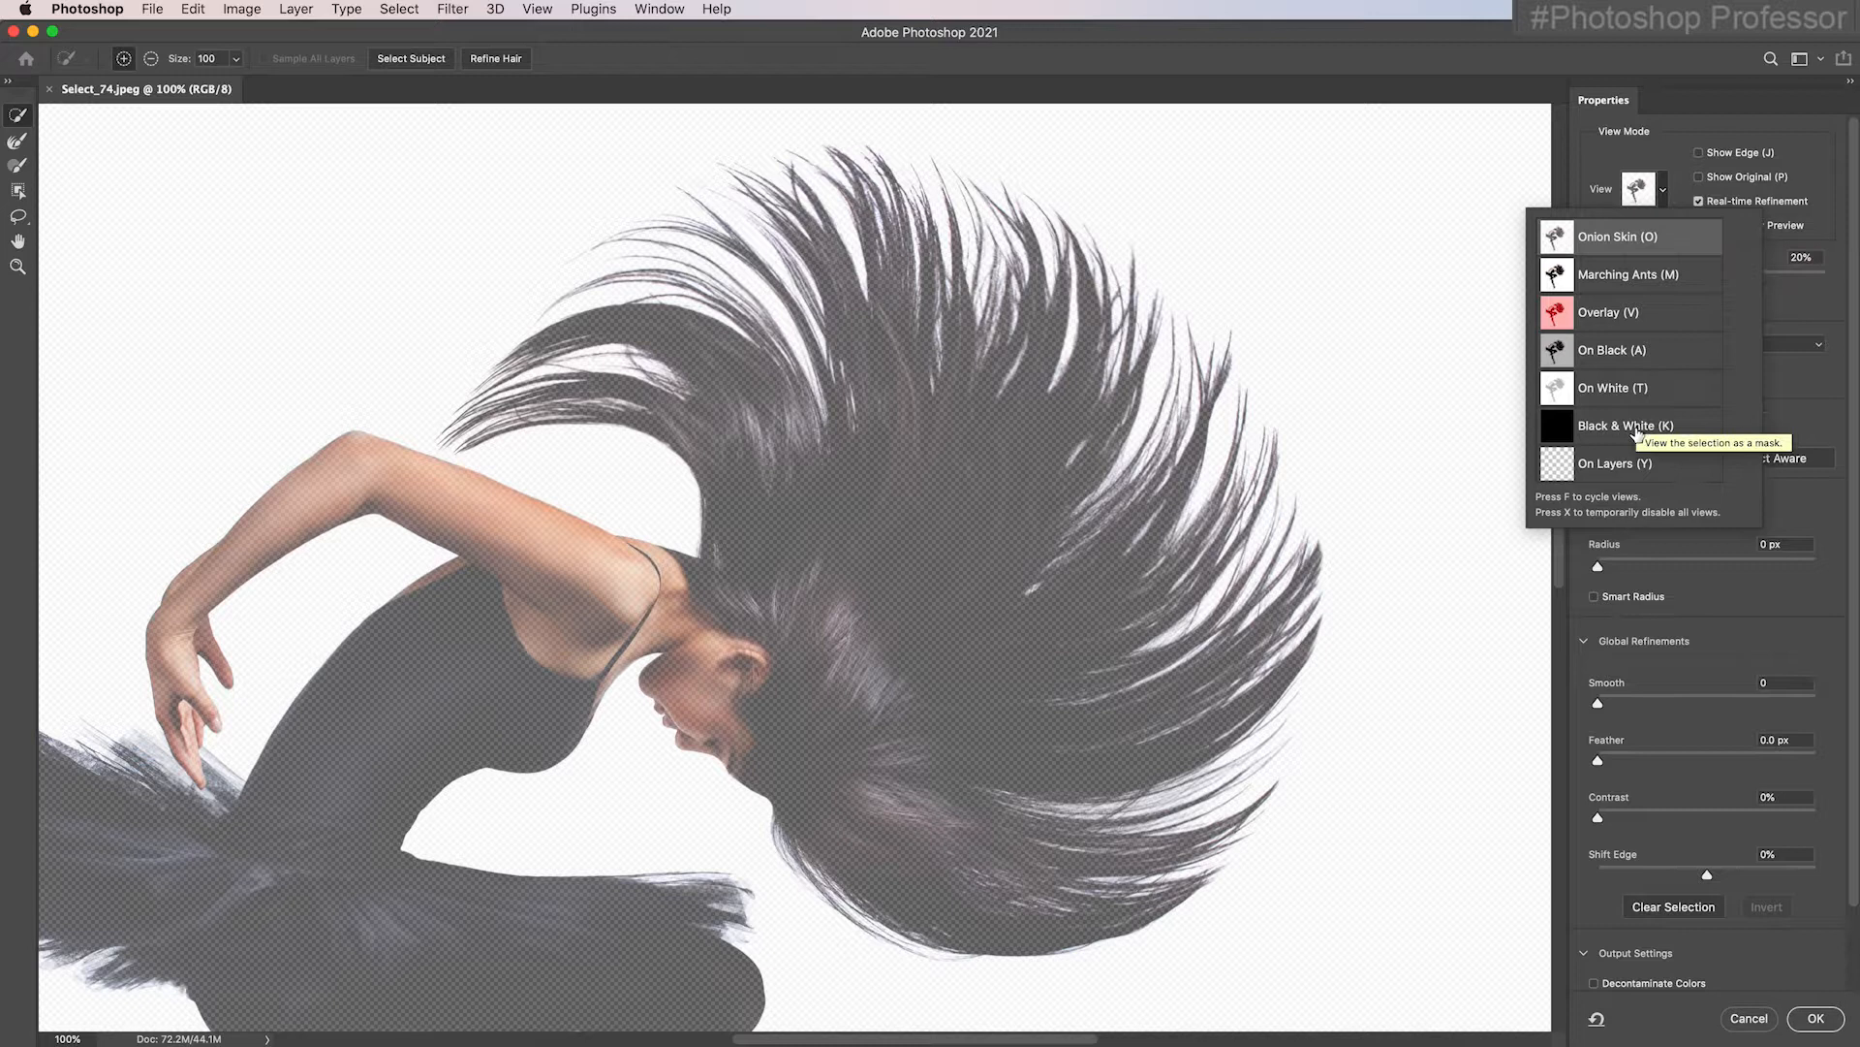
click(1626, 425)
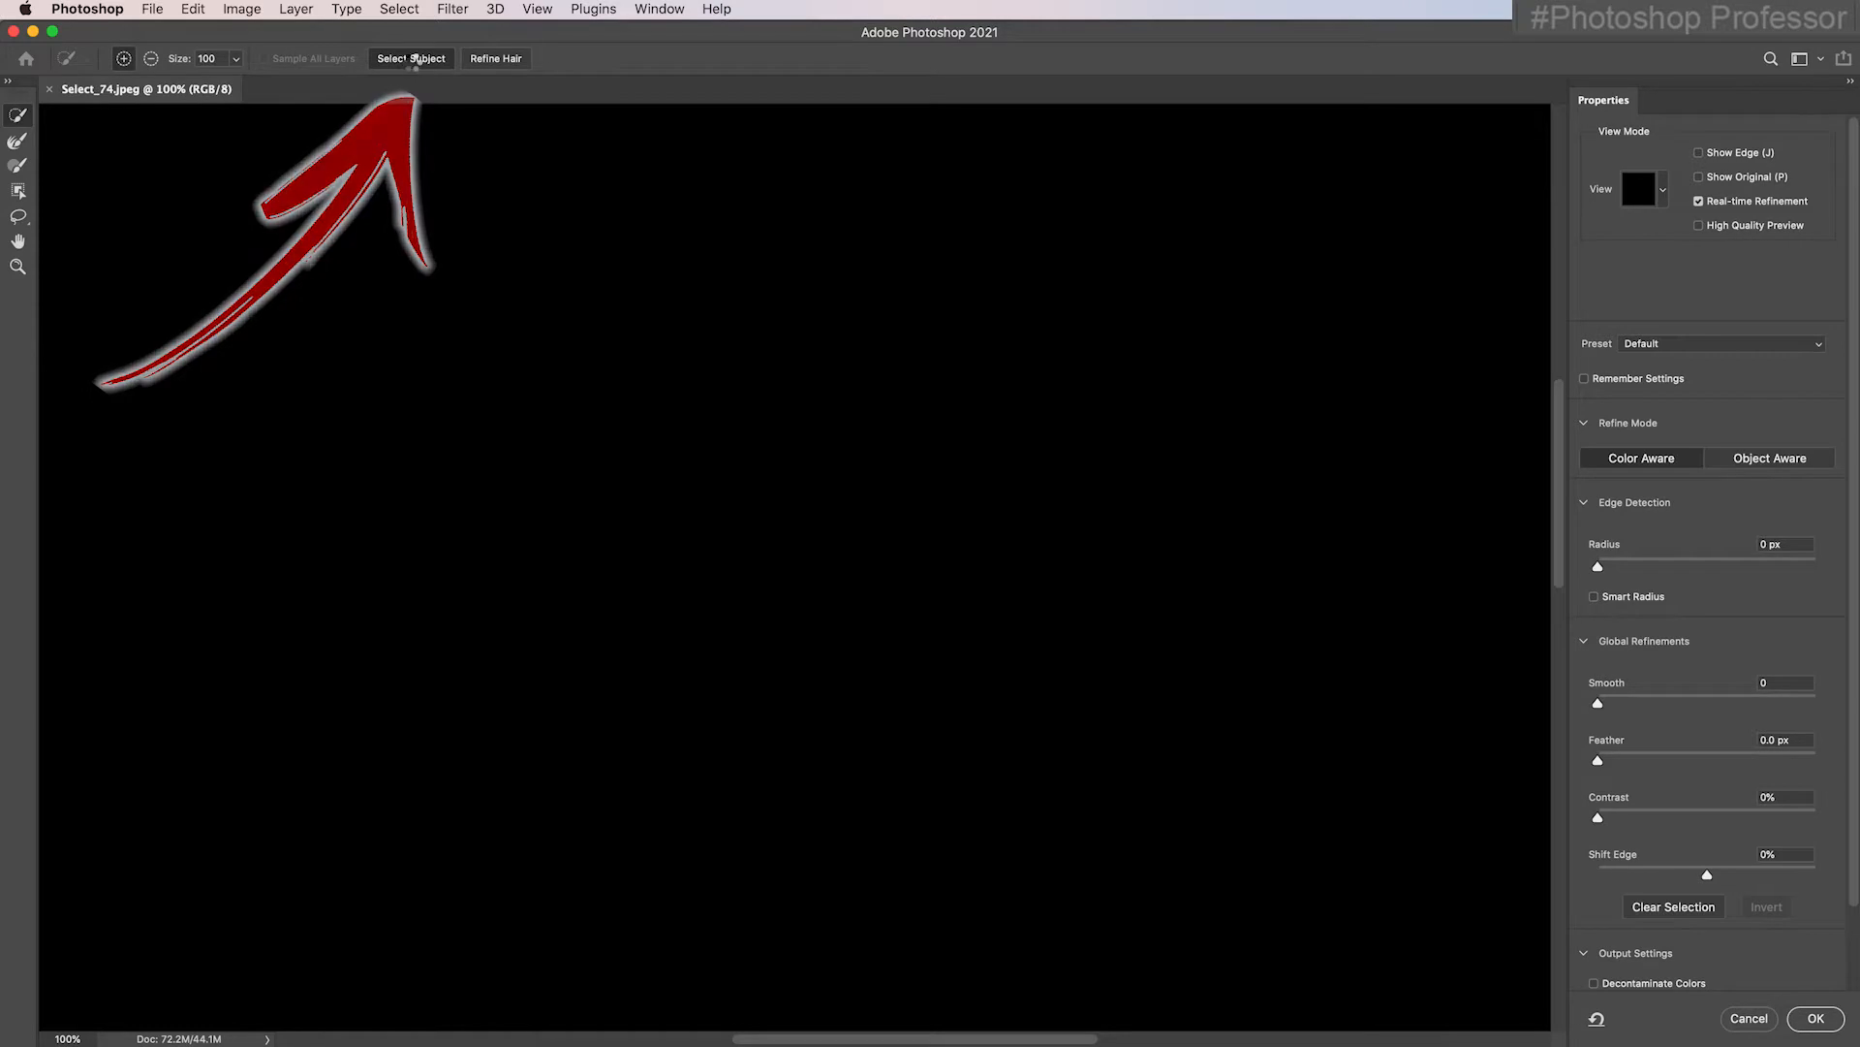
Select Subject, Refine Hair, and output the cutout to a new layer with layer mask.
click(411, 58)
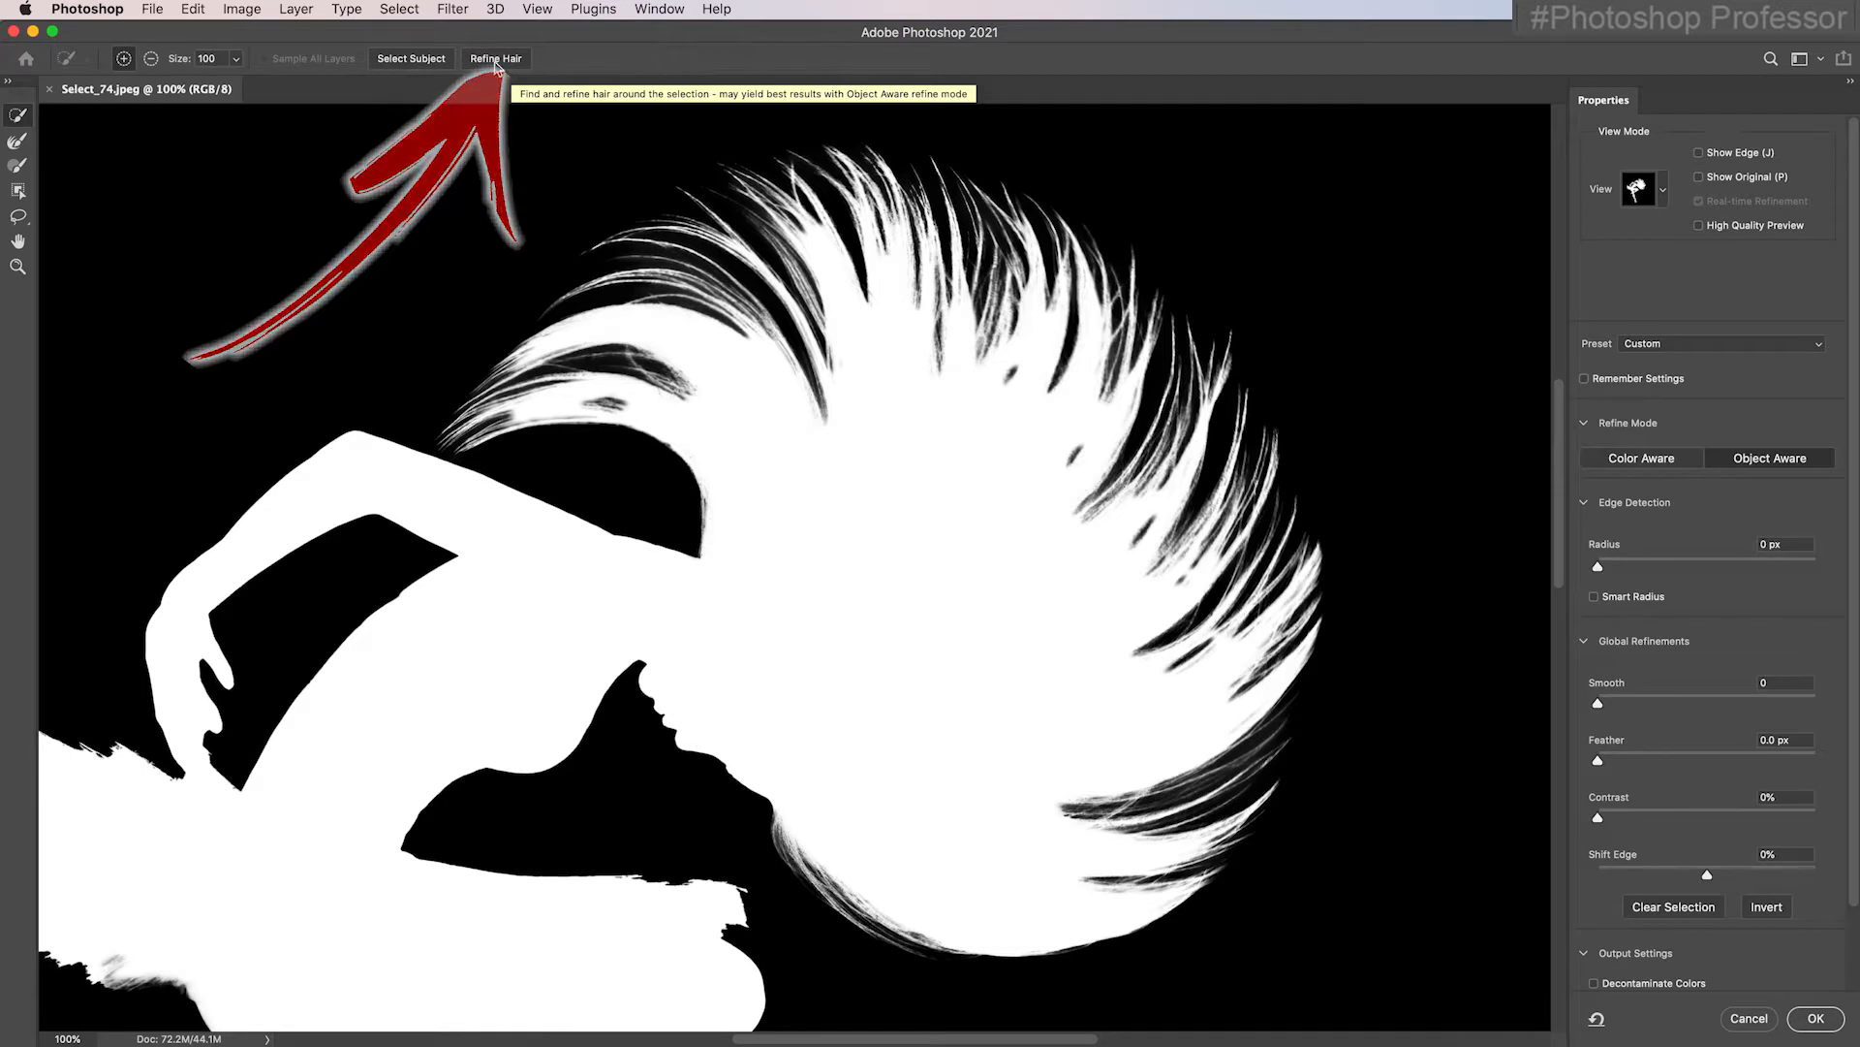
click(496, 59)
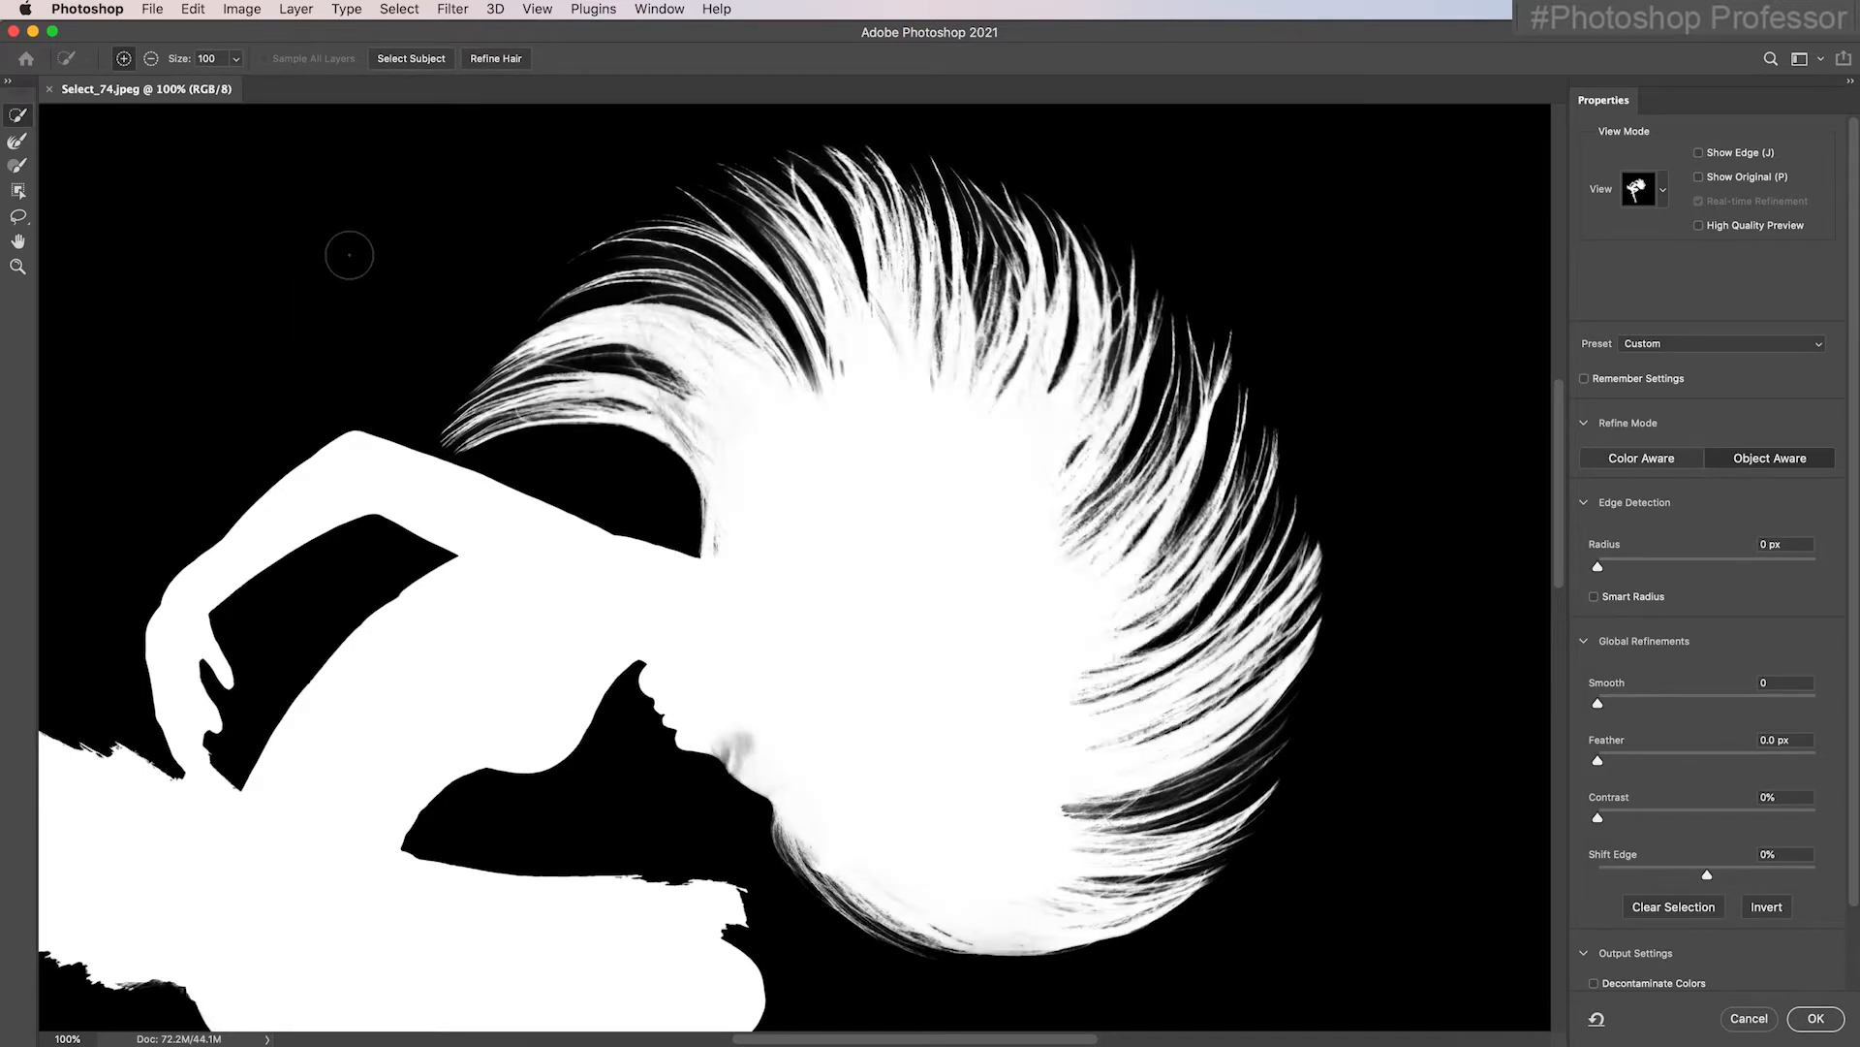
click(18, 141)
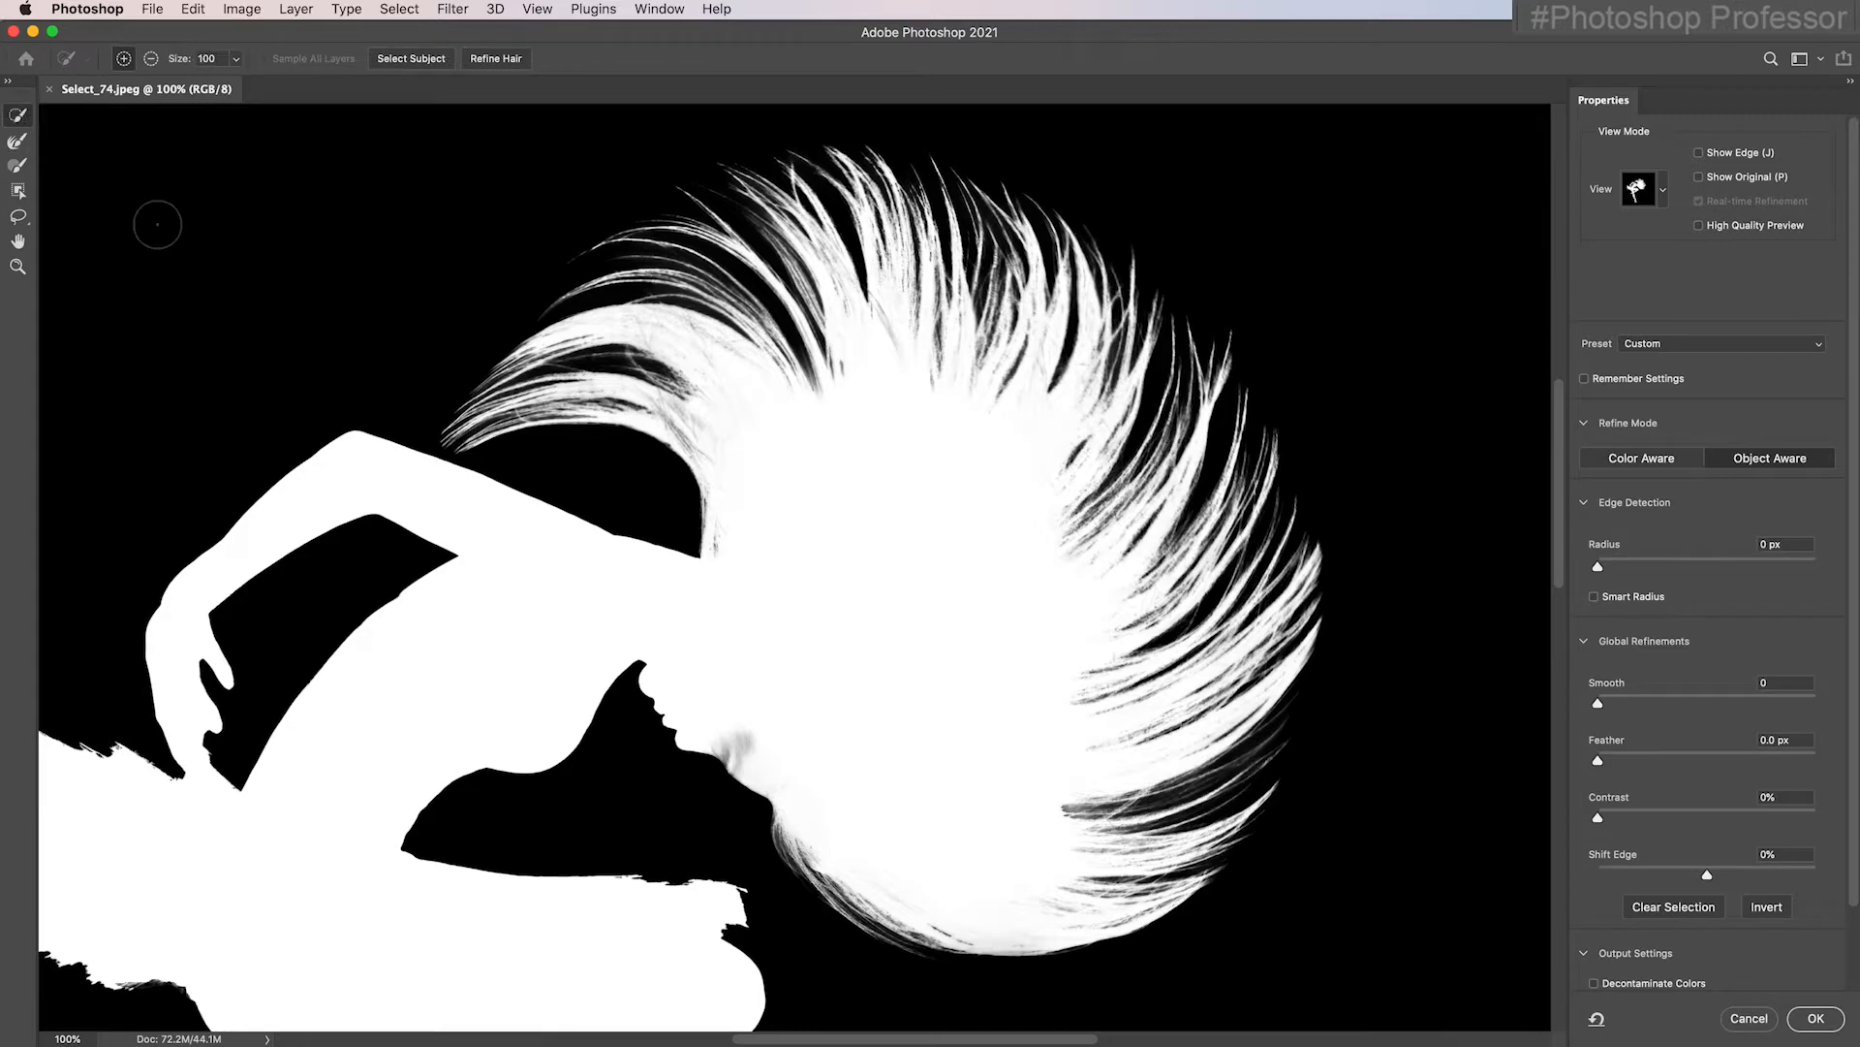
mouse_move(742, 727)
text(1)
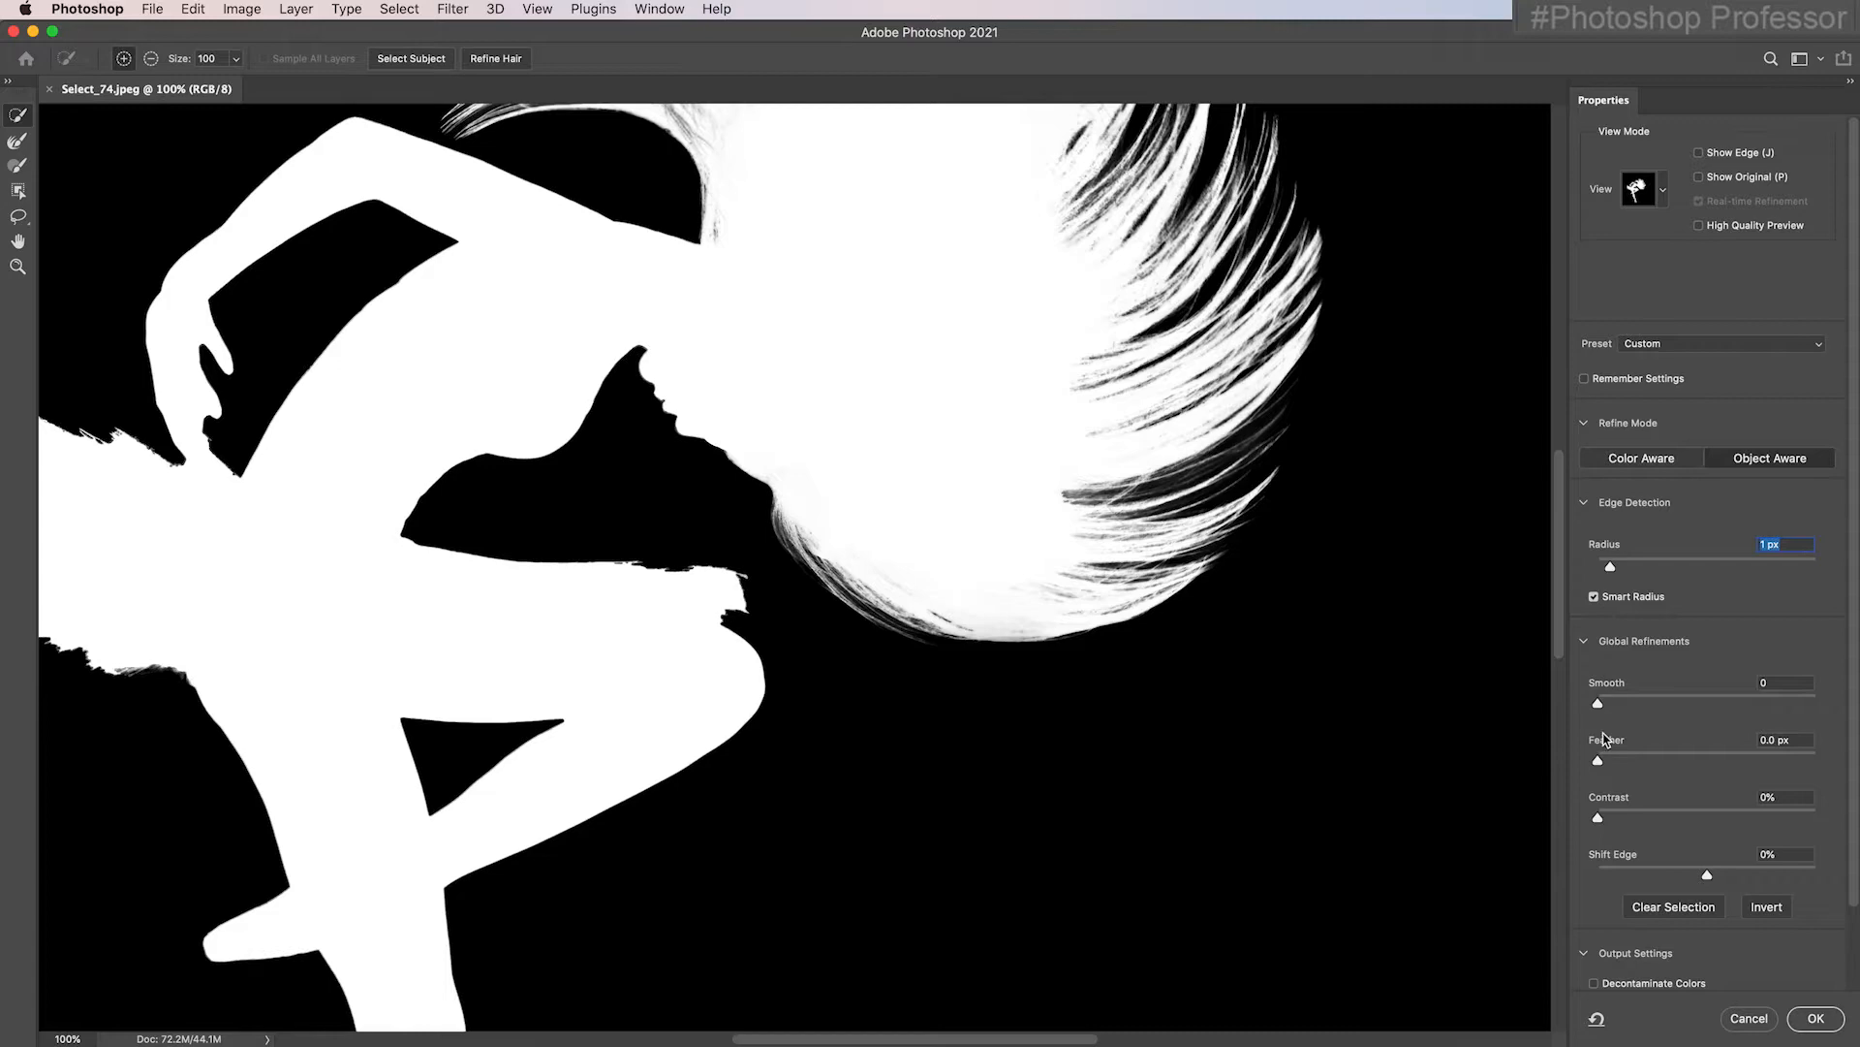
scroll(down, 3)
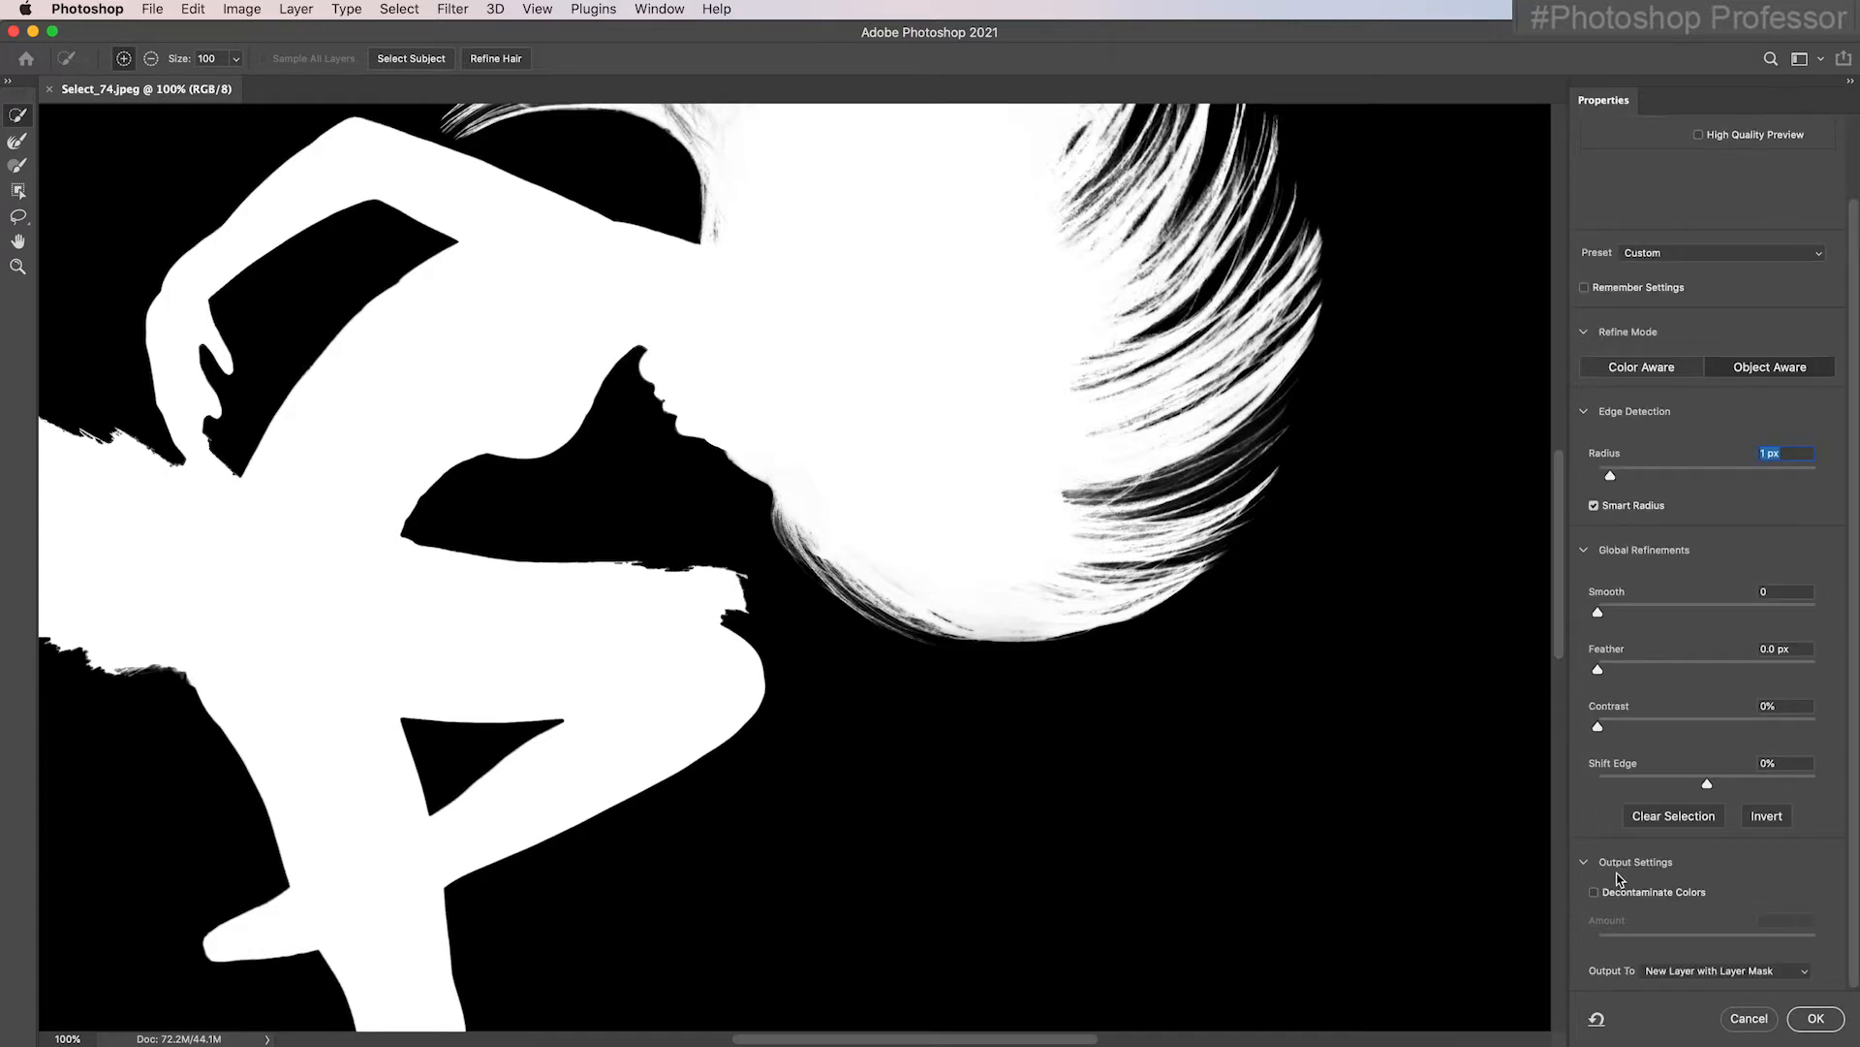
mouse_move(1711, 987)
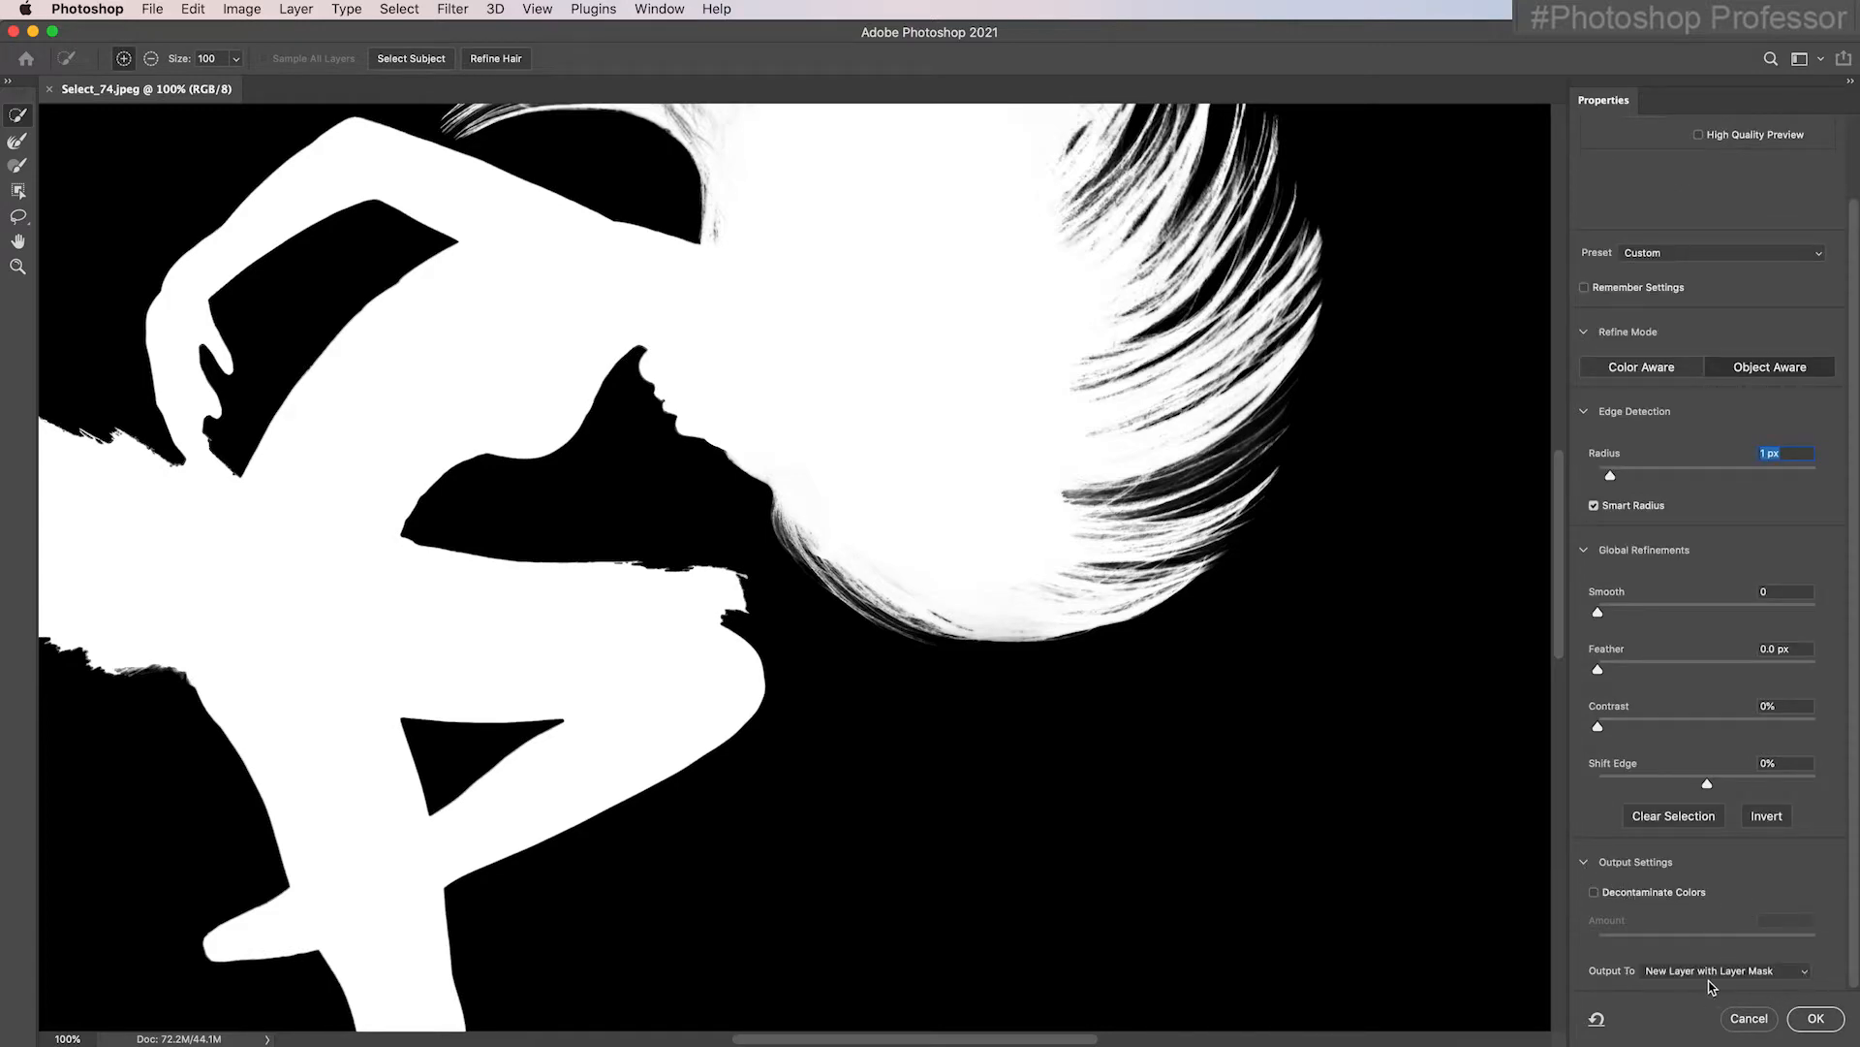
click(1815, 1017)
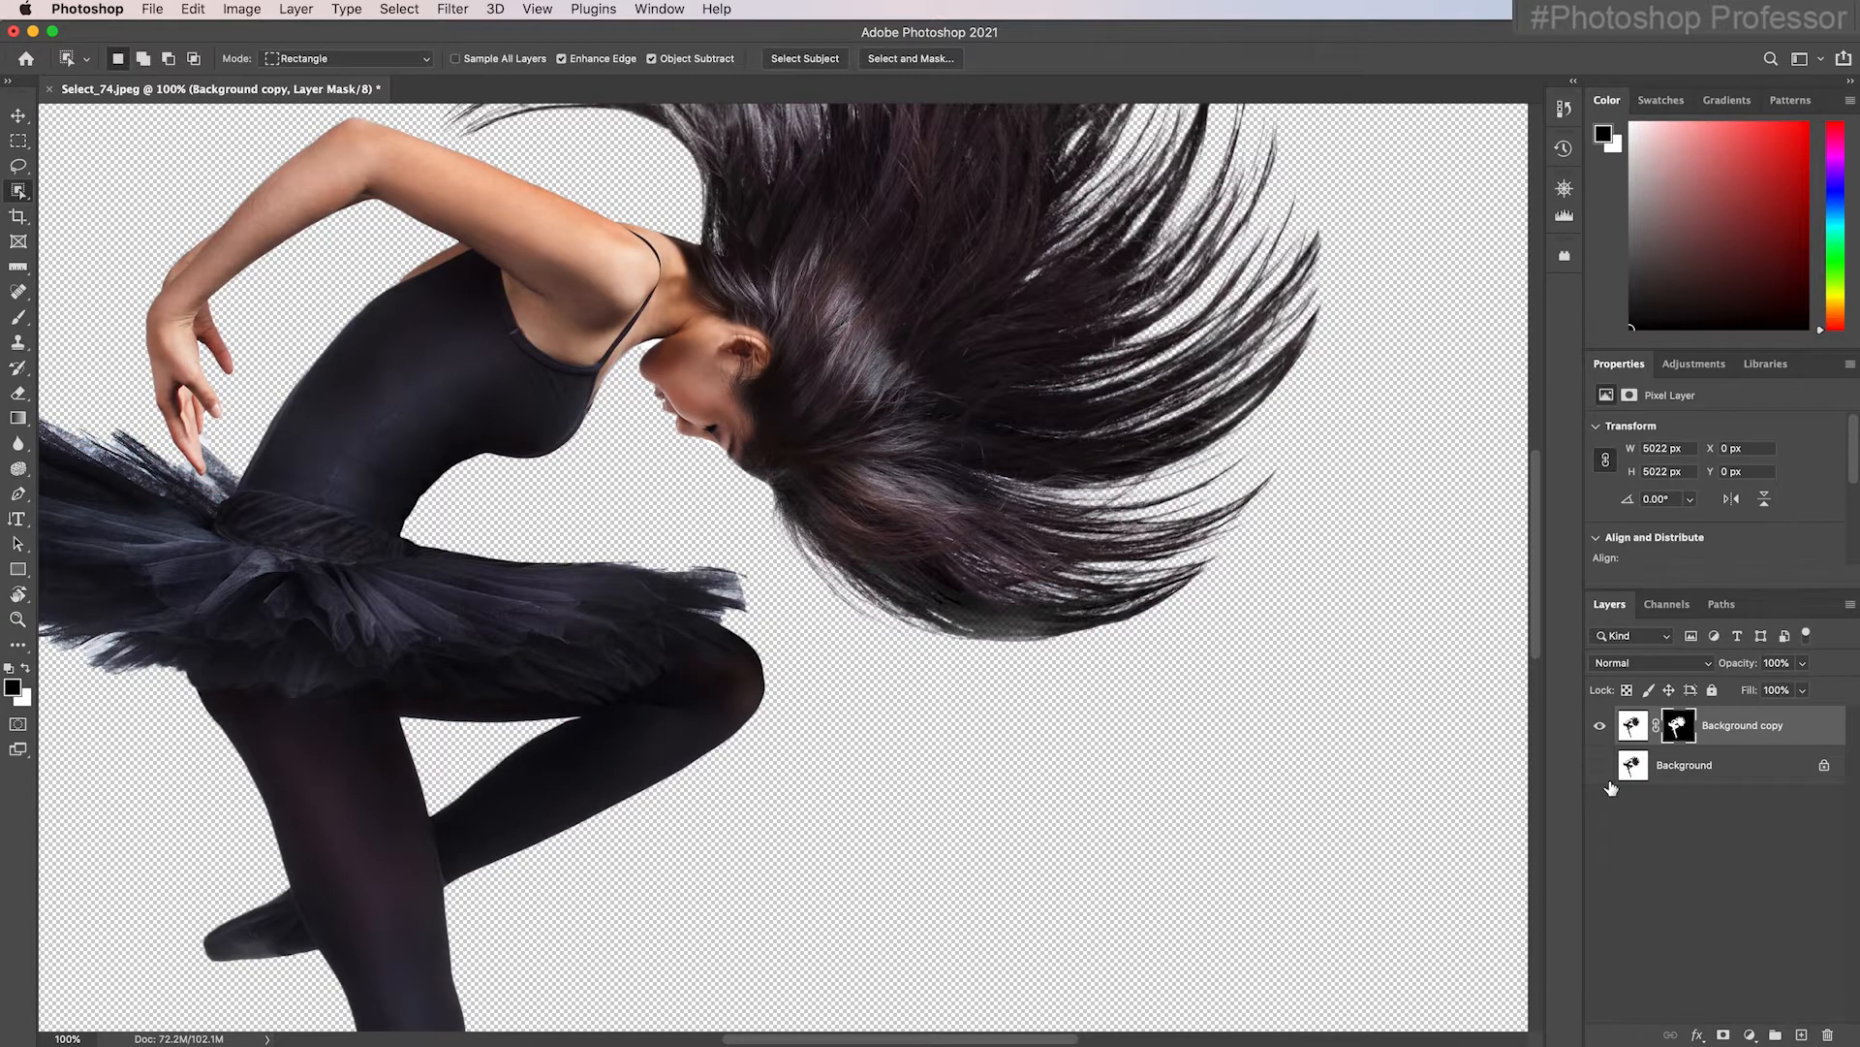
Fit the canvas to screen and add a blank Layer 1 beneath the dancer cutout.
key(cmd+0)
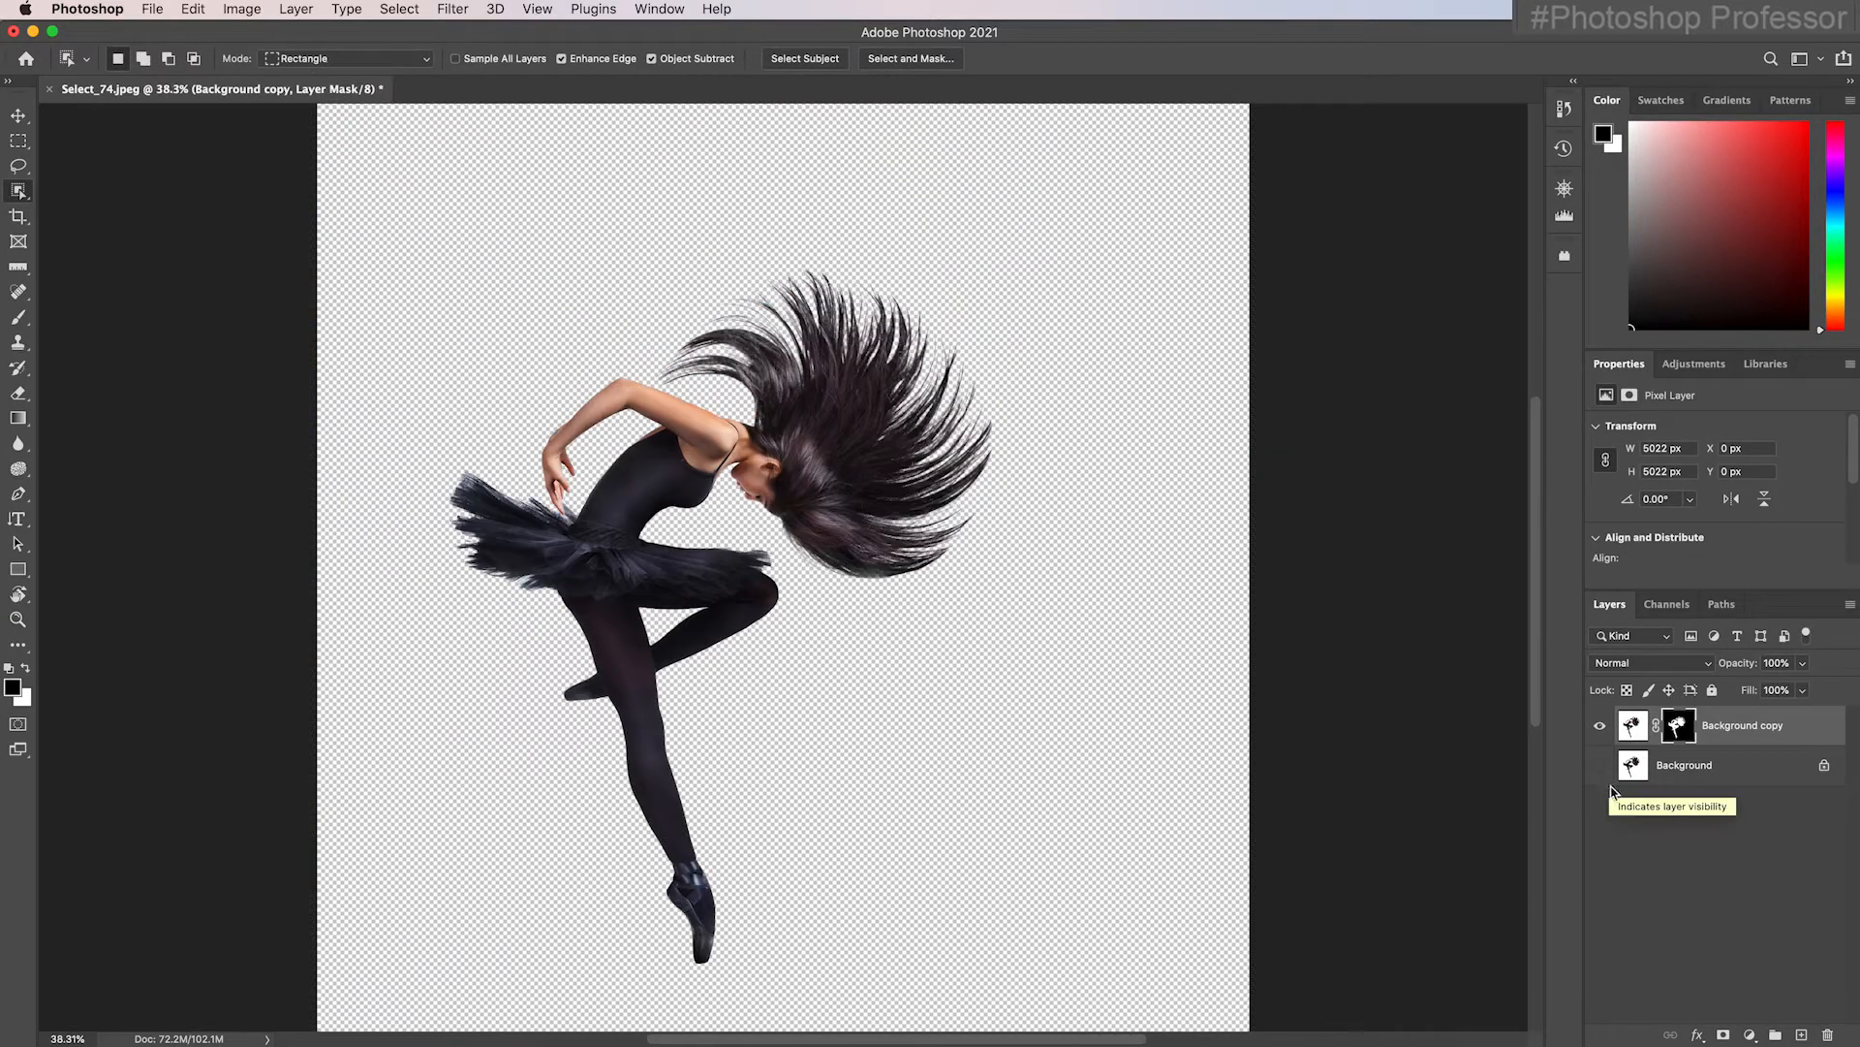
mouse_move(1713, 841)
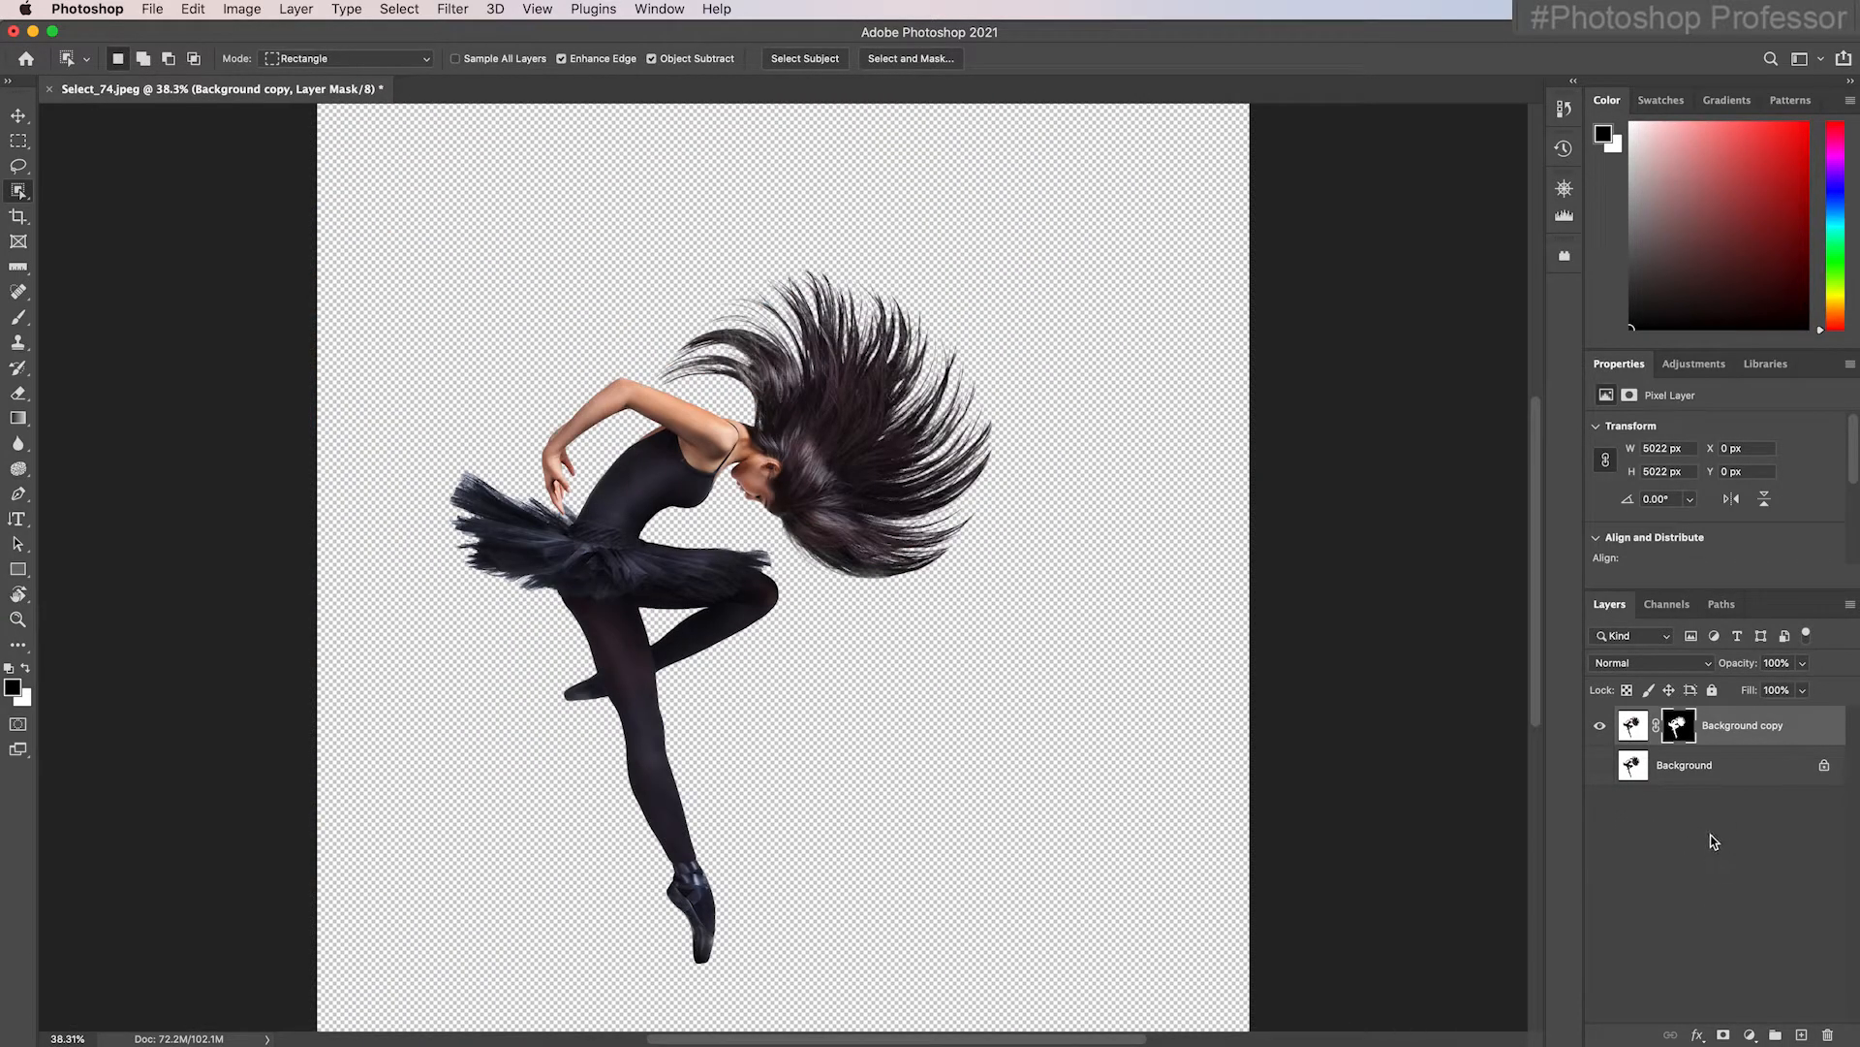
mouse_move(1733, 773)
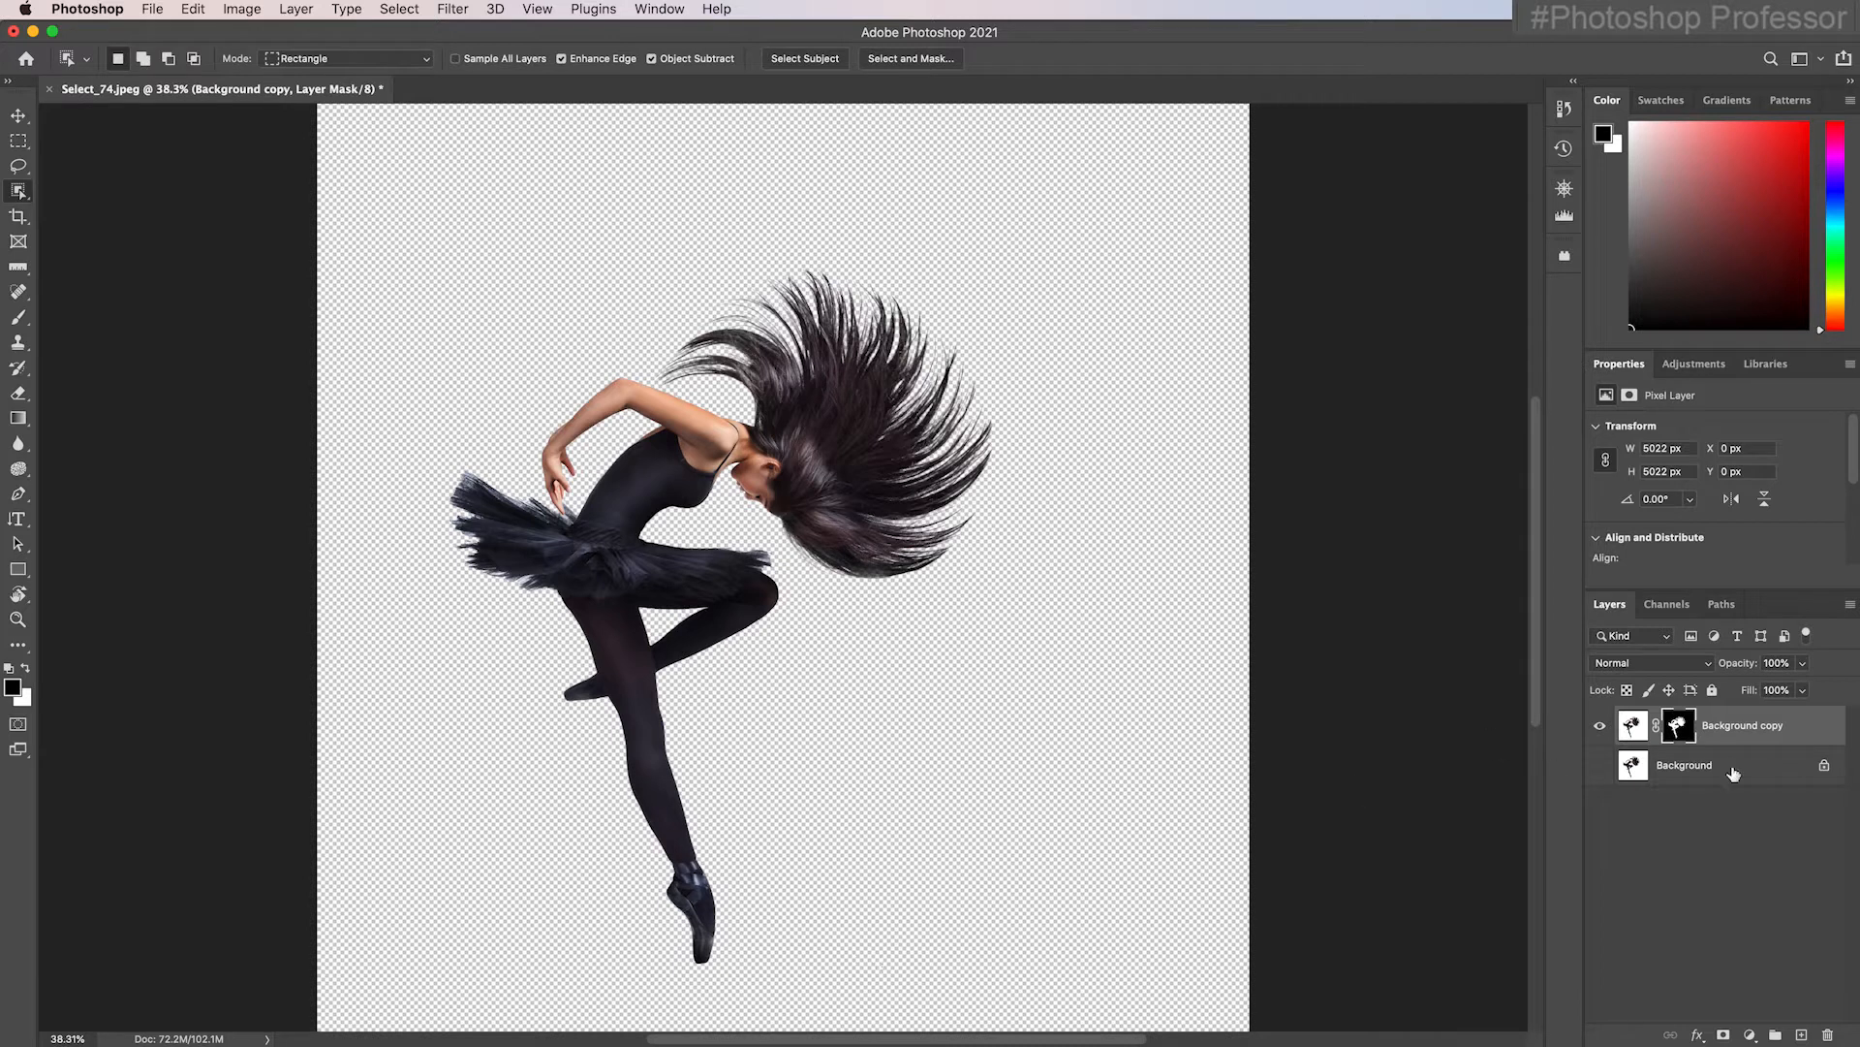
click(1684, 764)
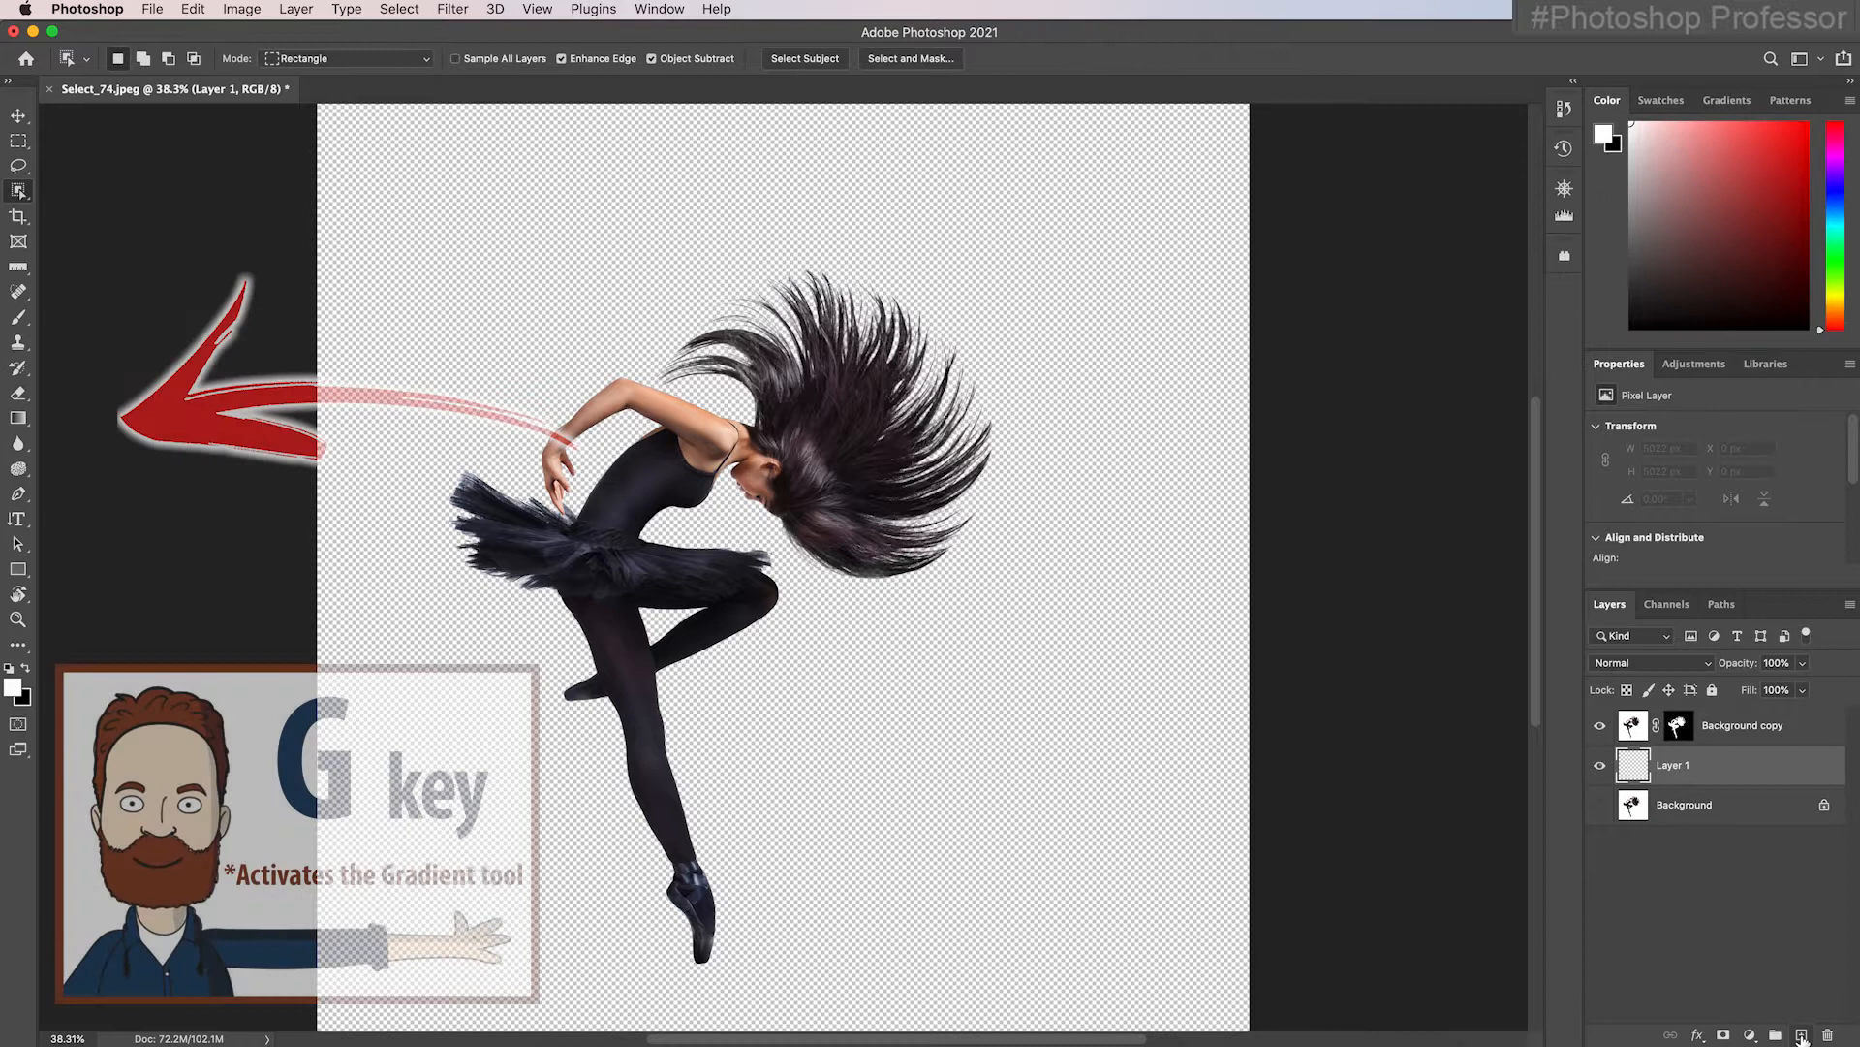
Fill Layer 1 with a light-blue preset gradient, deepest at the upper left.
key(g)
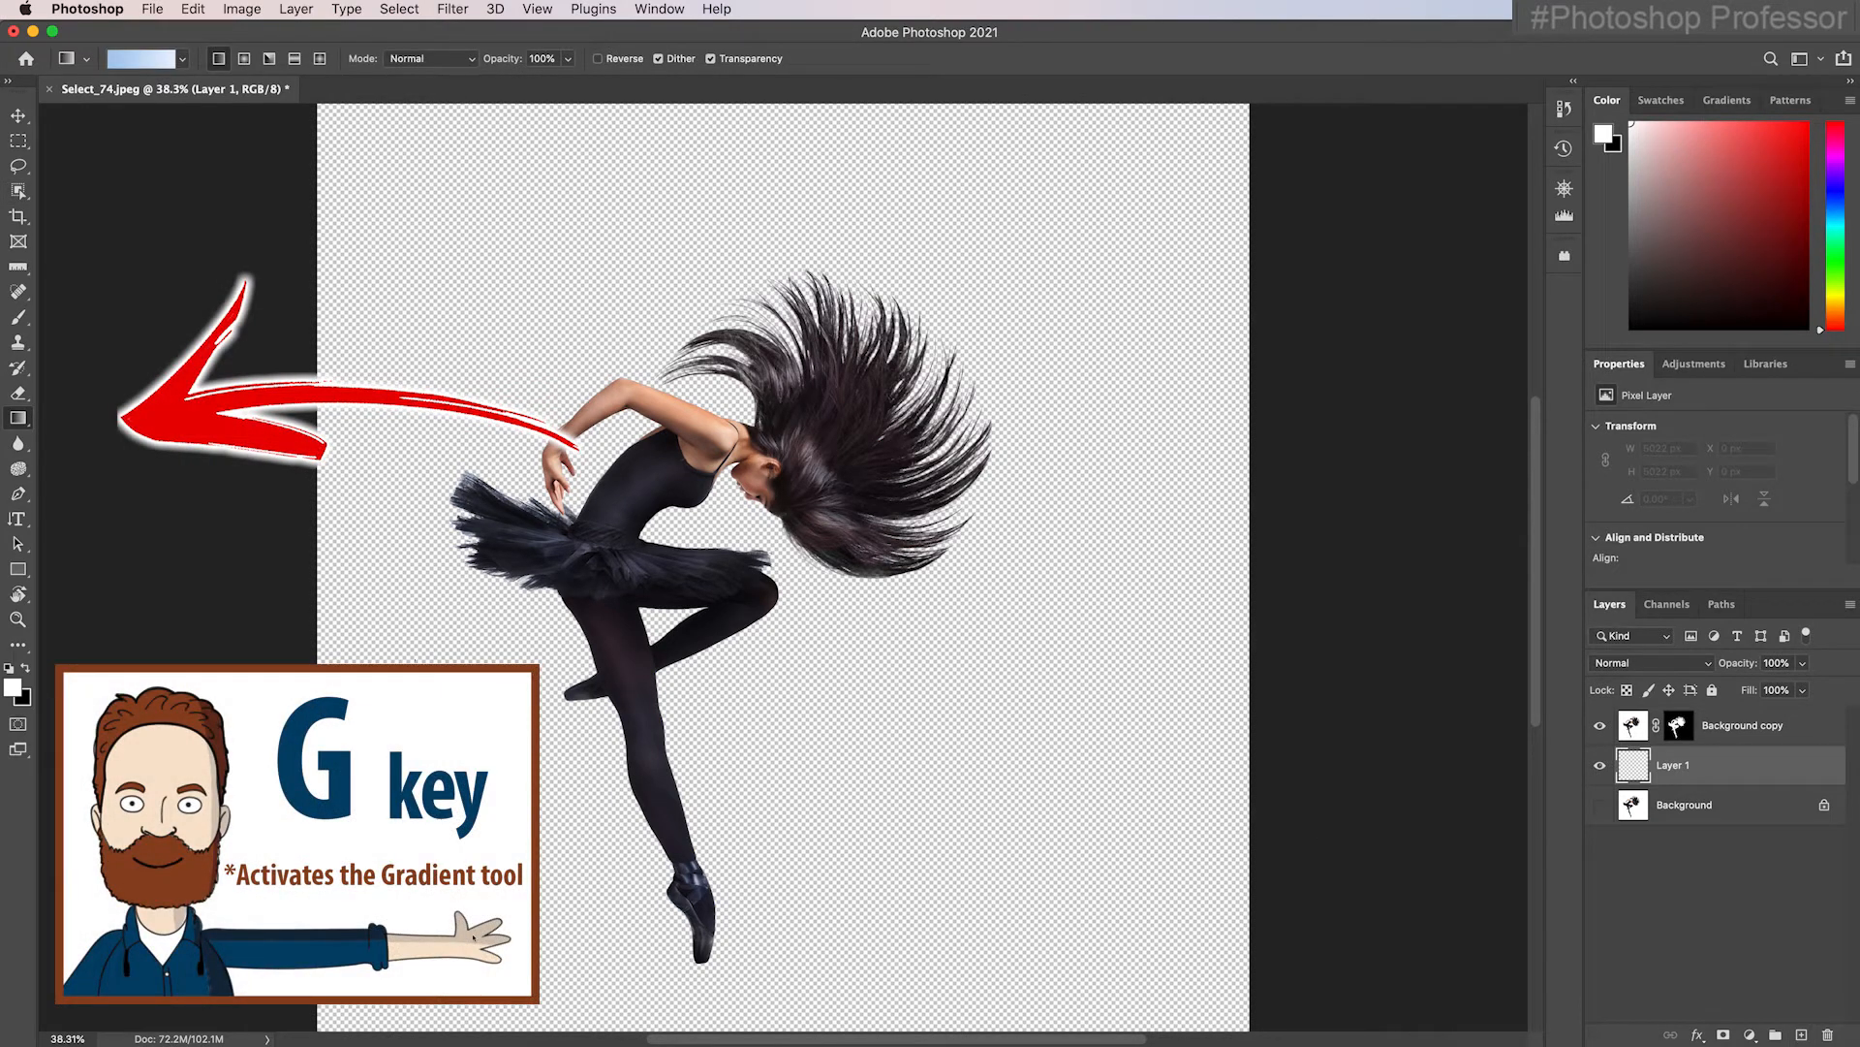
click(180, 58)
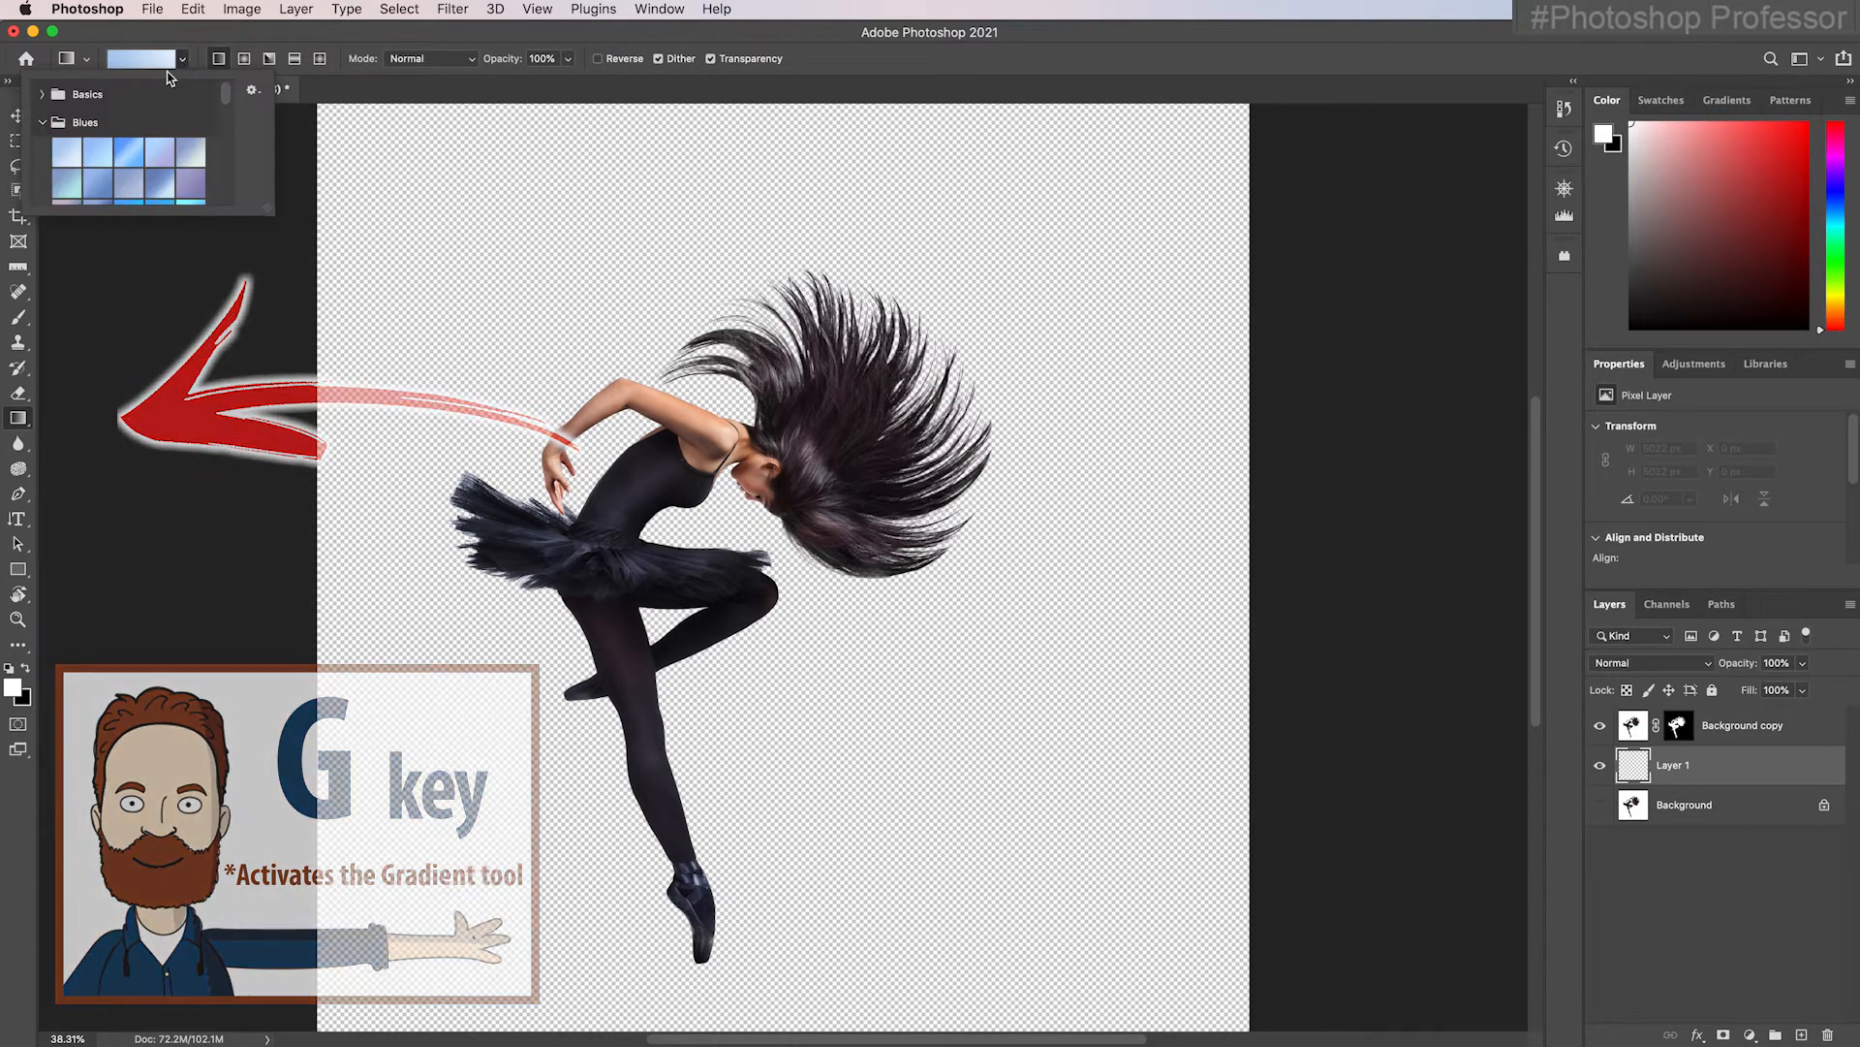
click(40, 93)
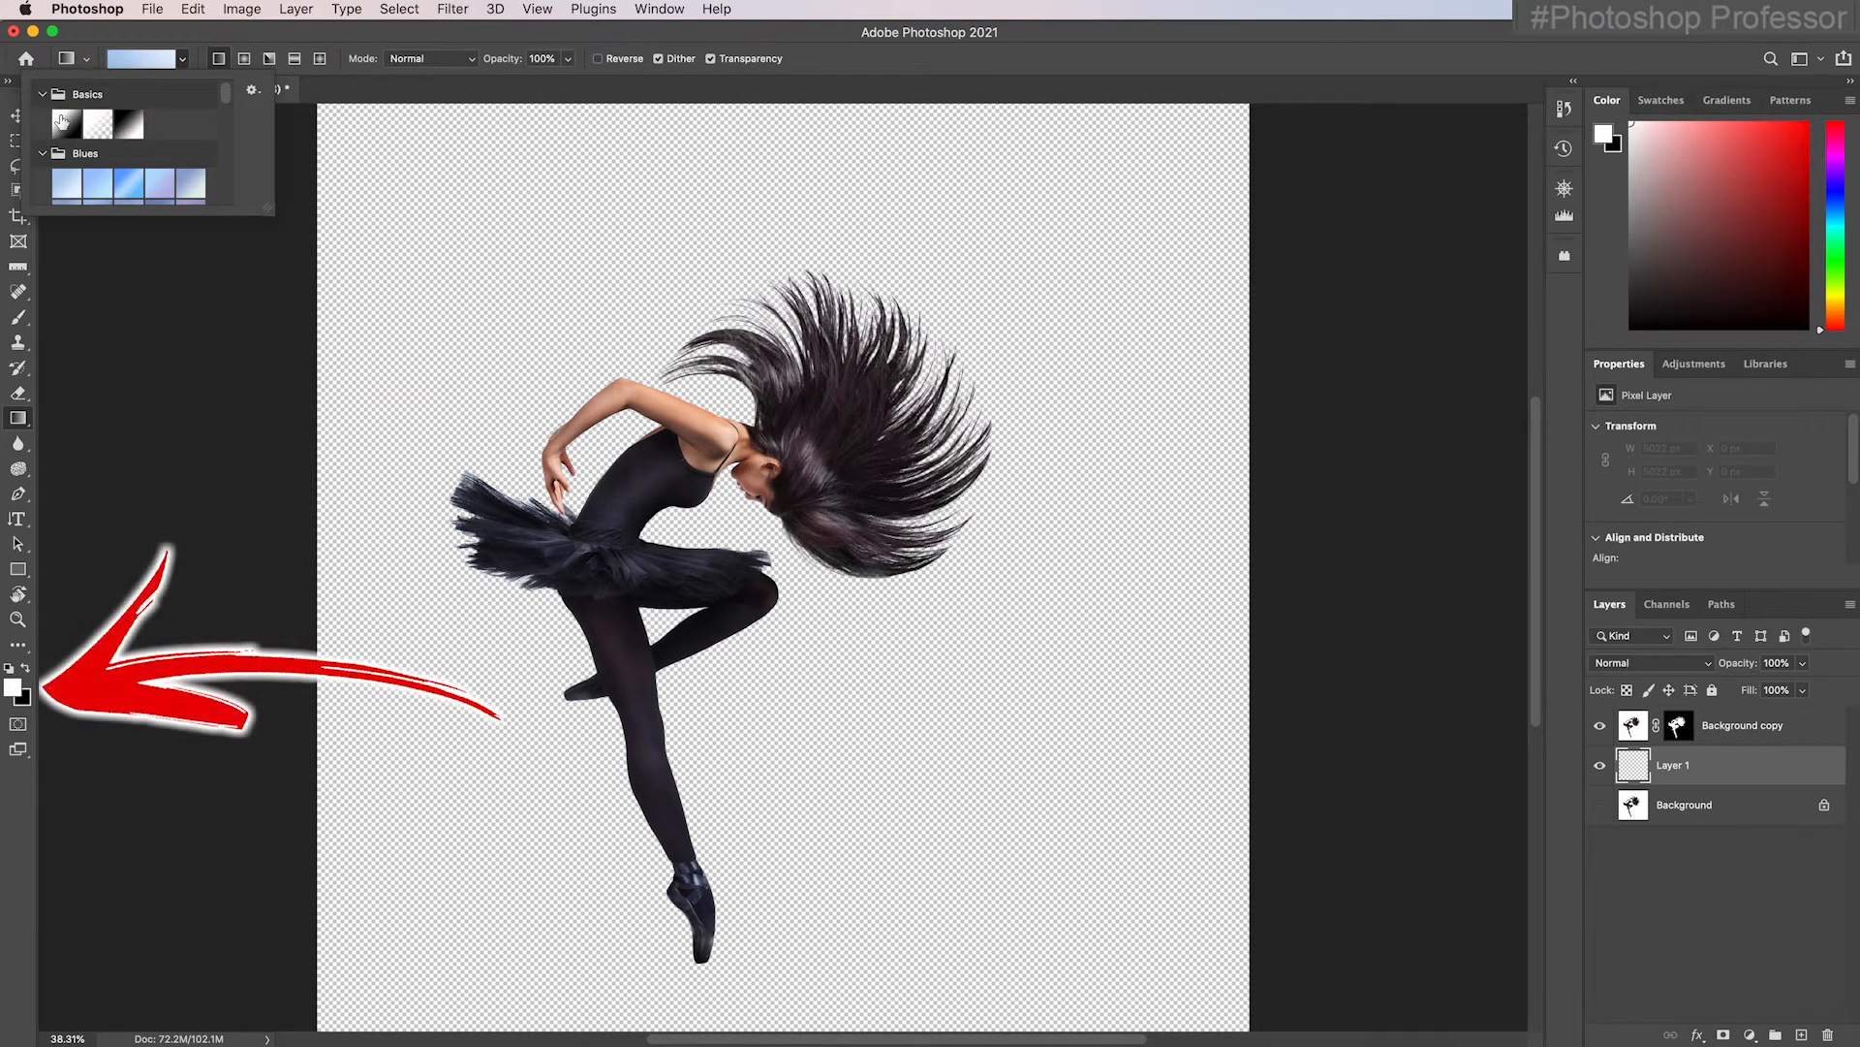
click(42, 93)
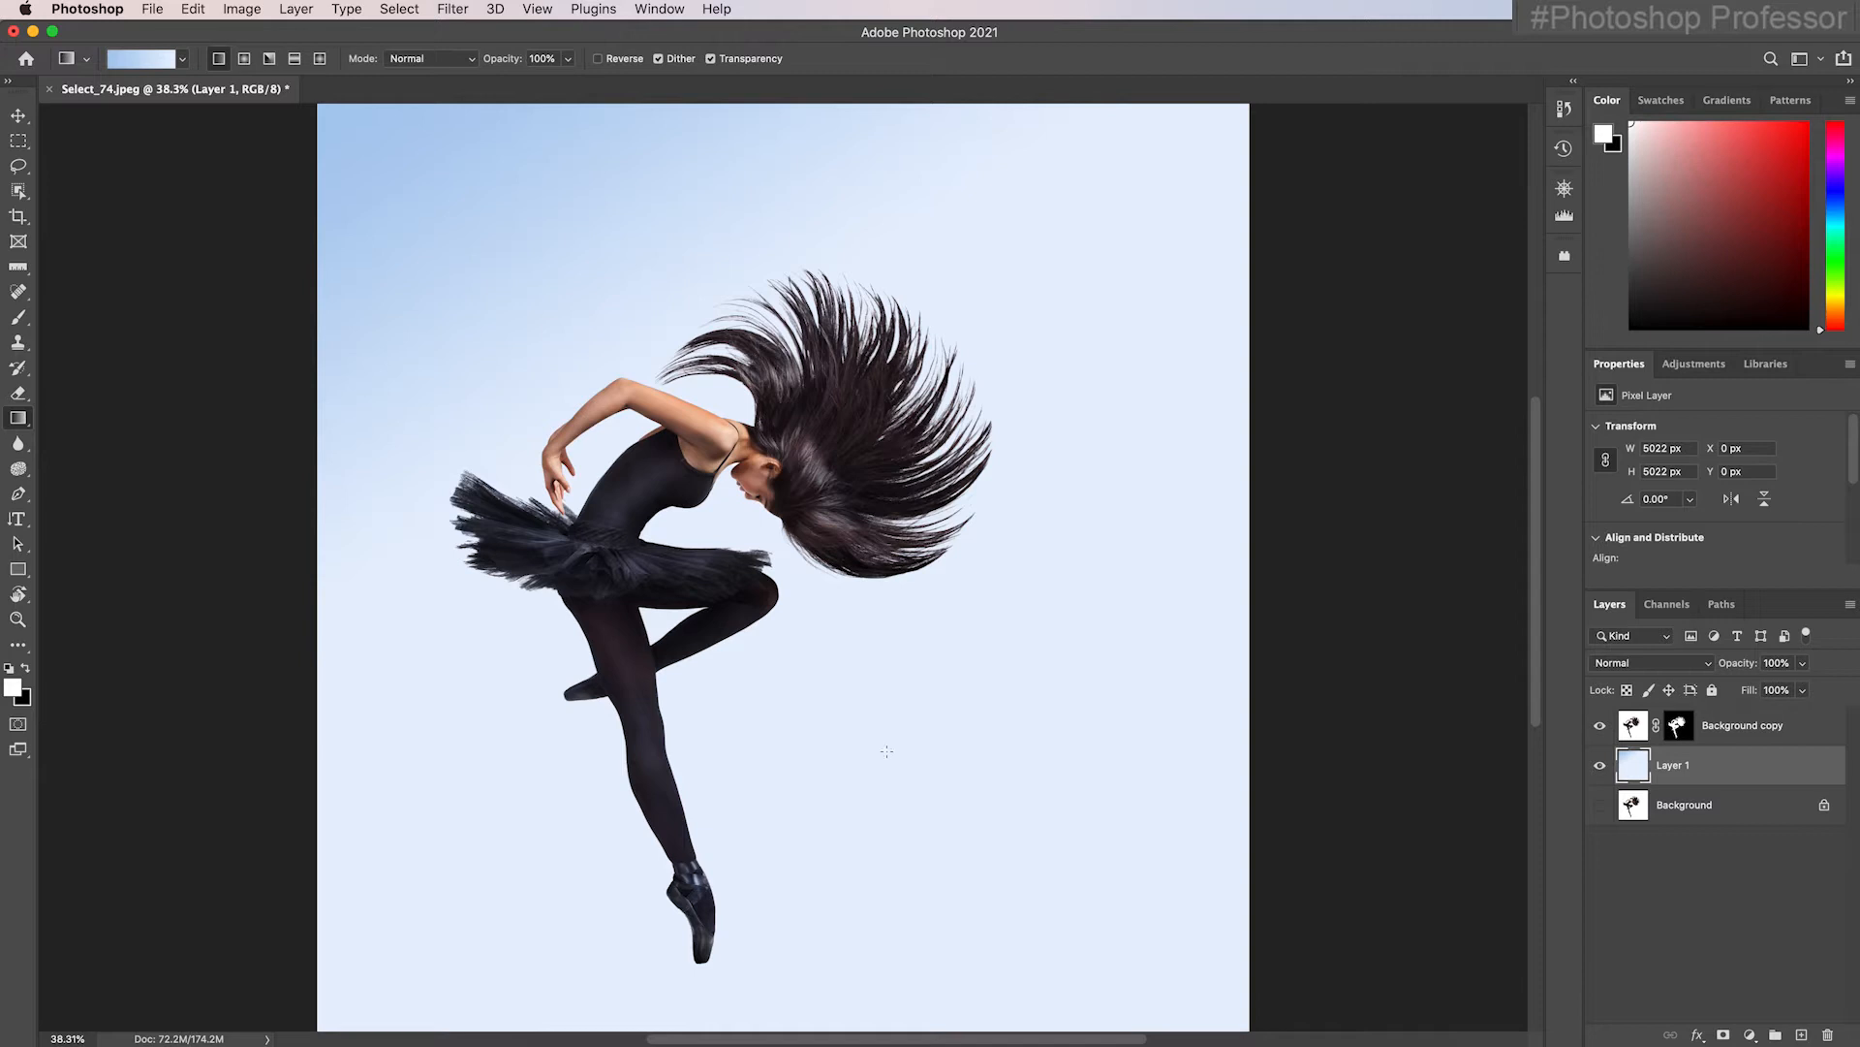
mouse_move(379, 547)
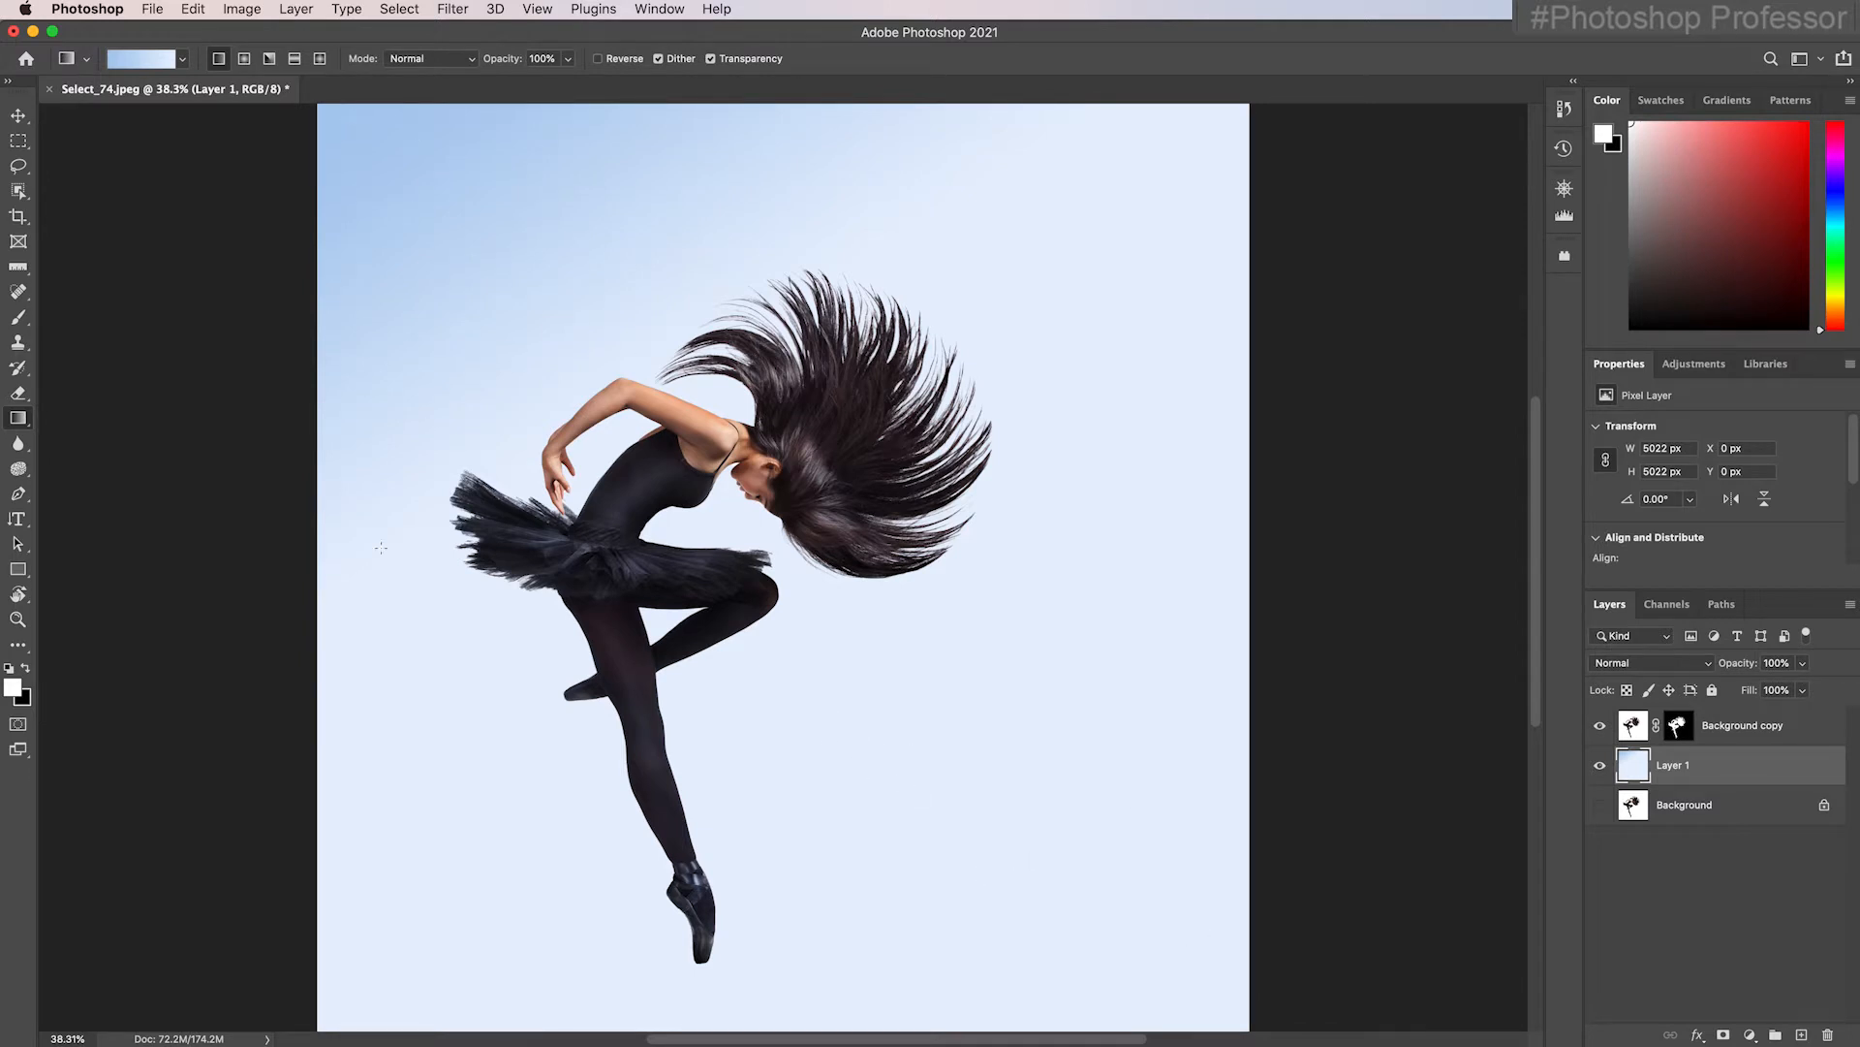
mouse_move(1073, 126)
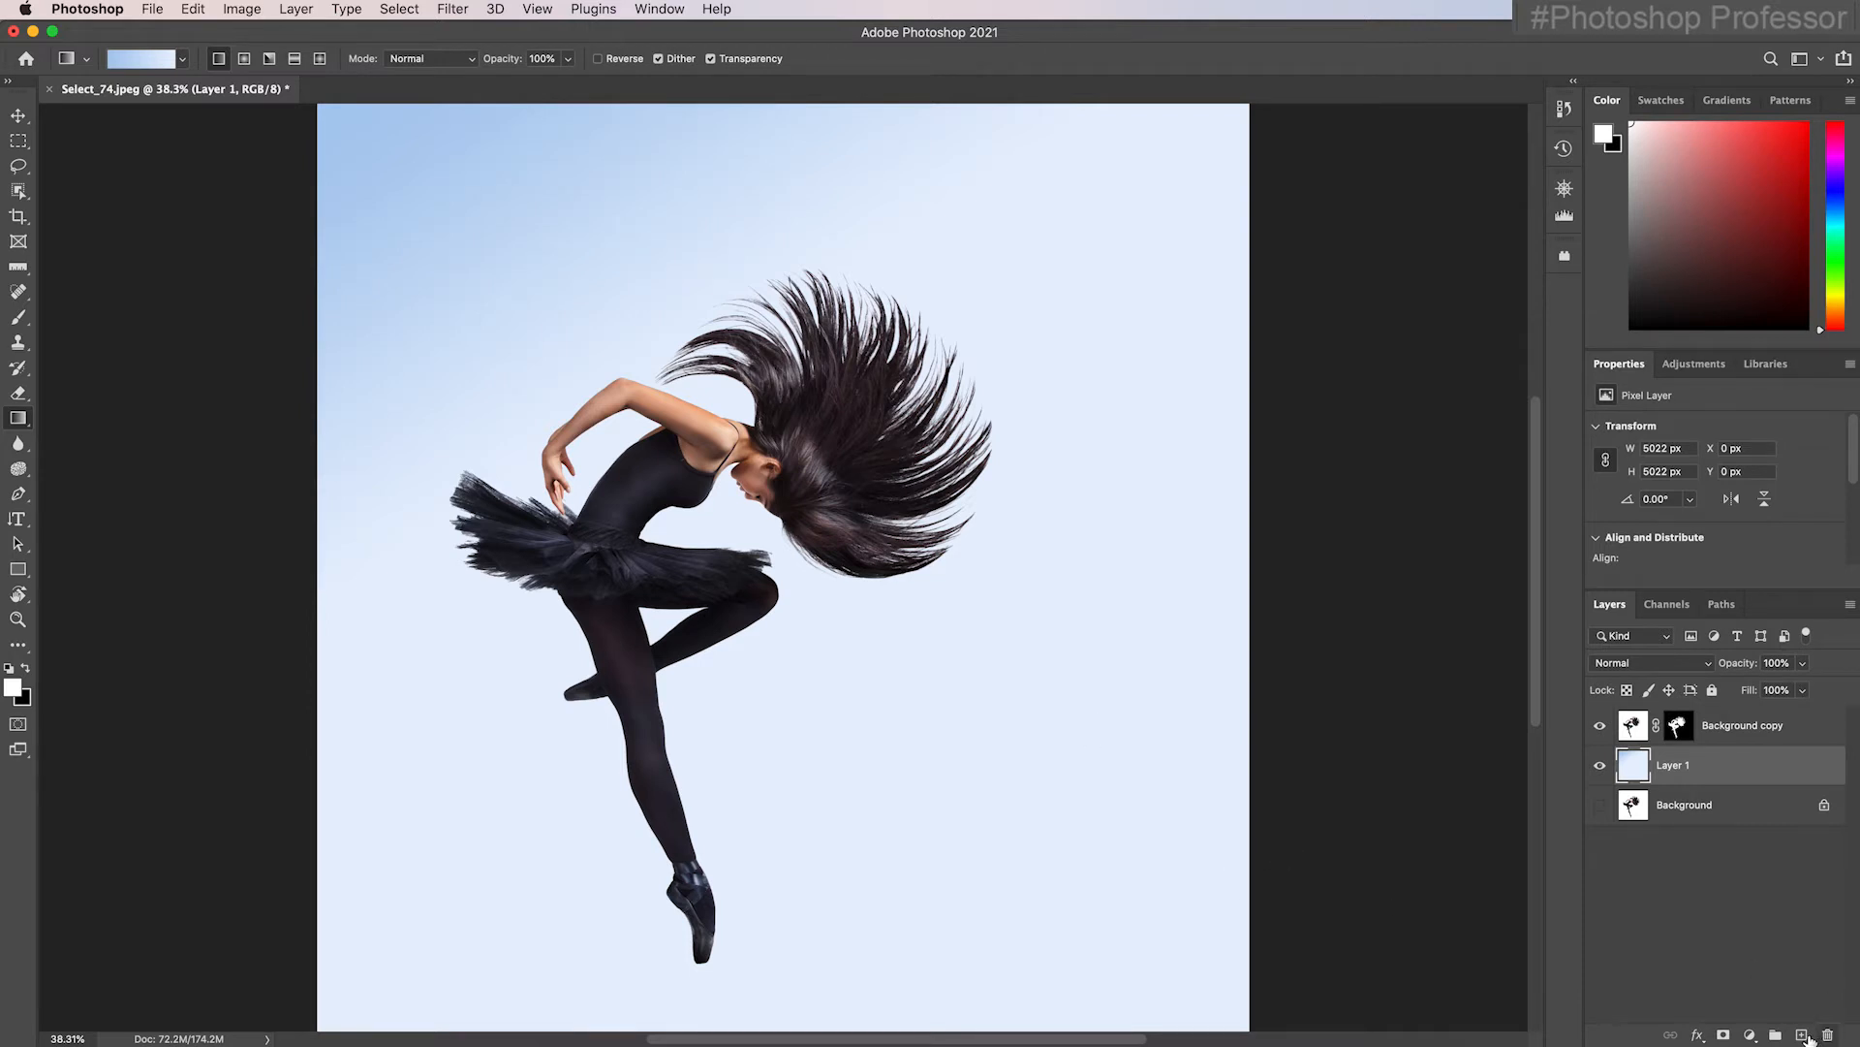
Add Layer 2 with an opposite-direction blue gradient and blend it in Darken mode.
click(1783, 1033)
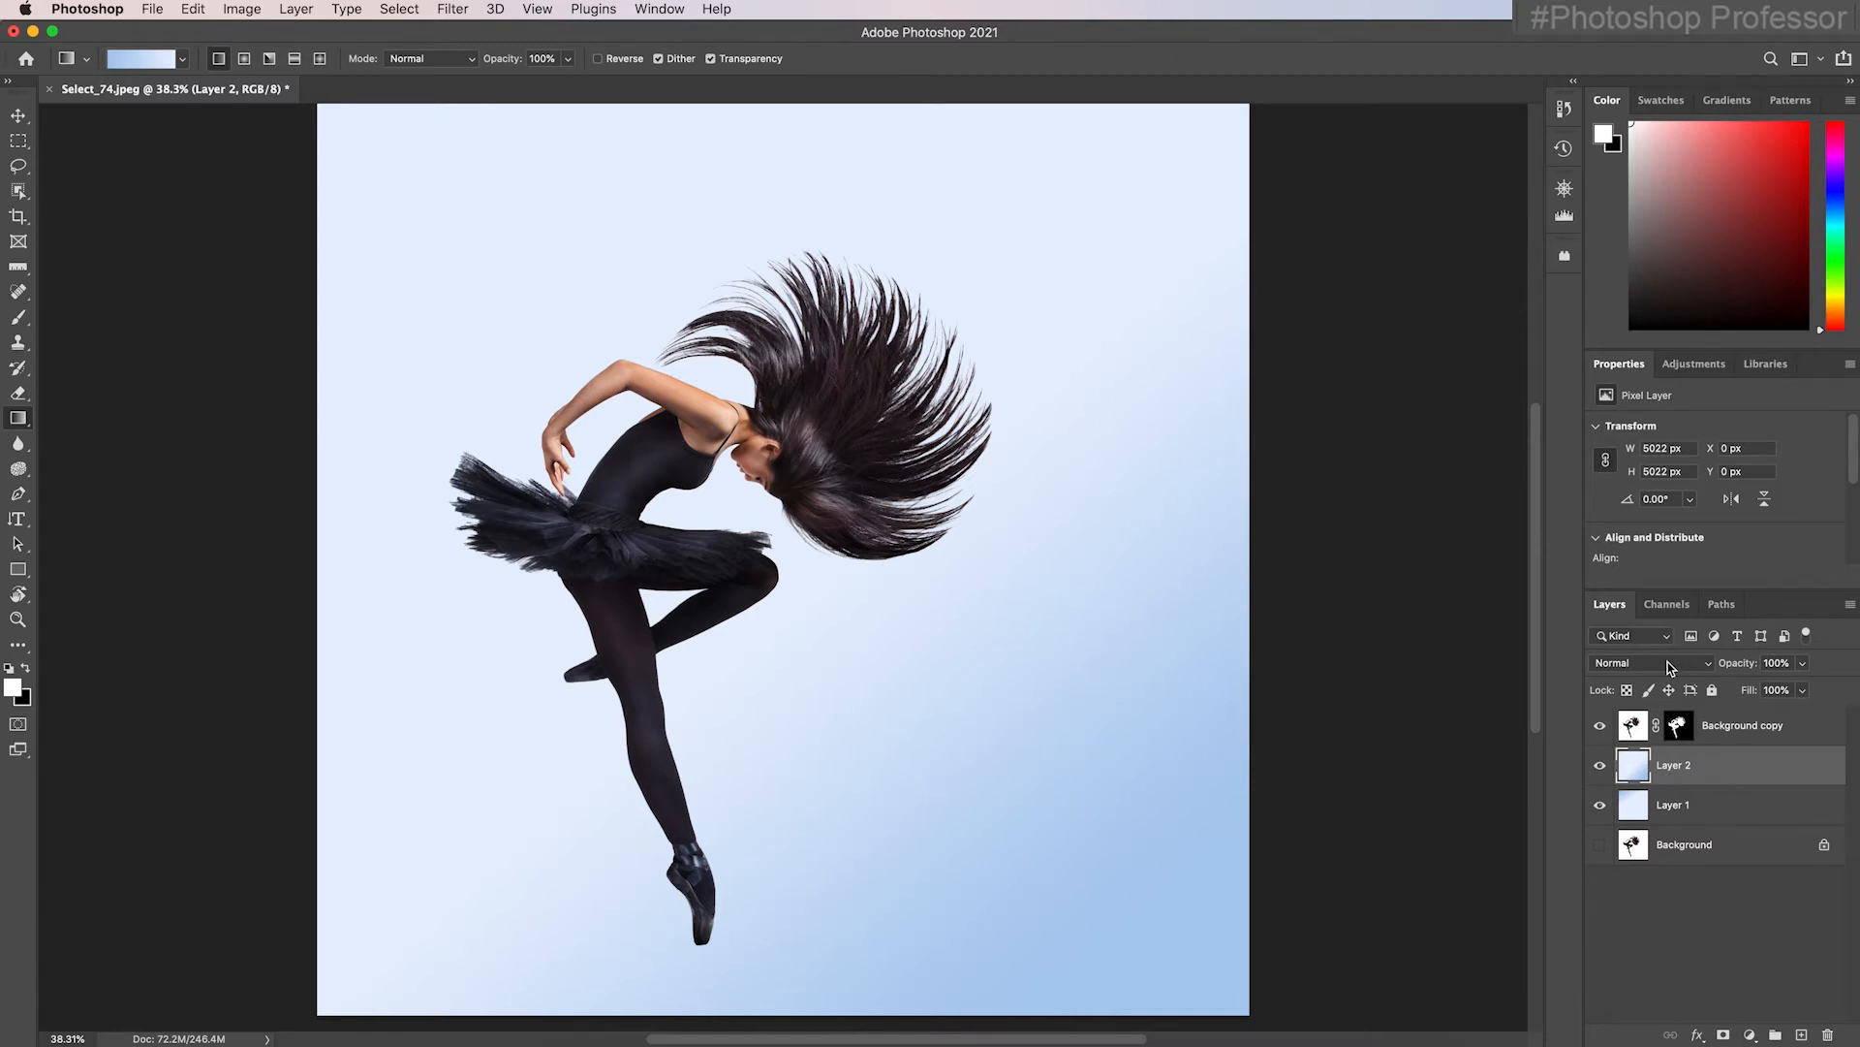
click(1643, 662)
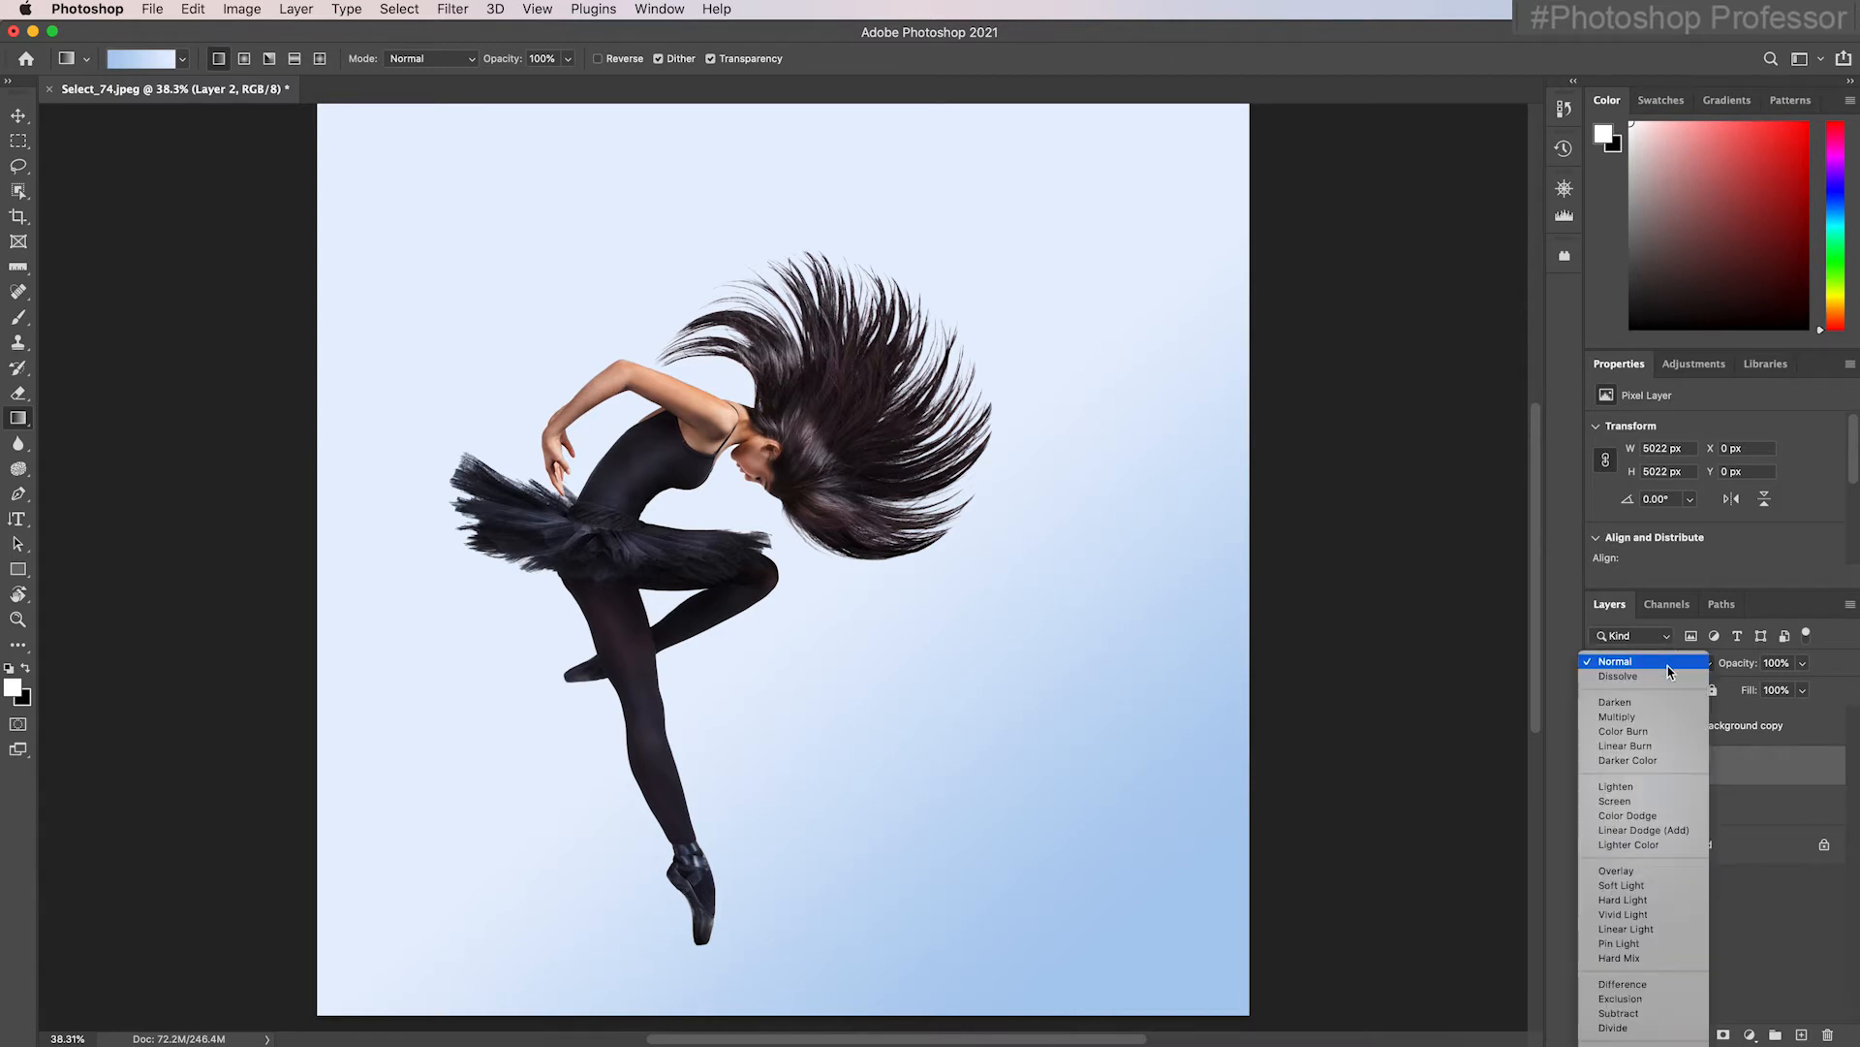
click(1615, 701)
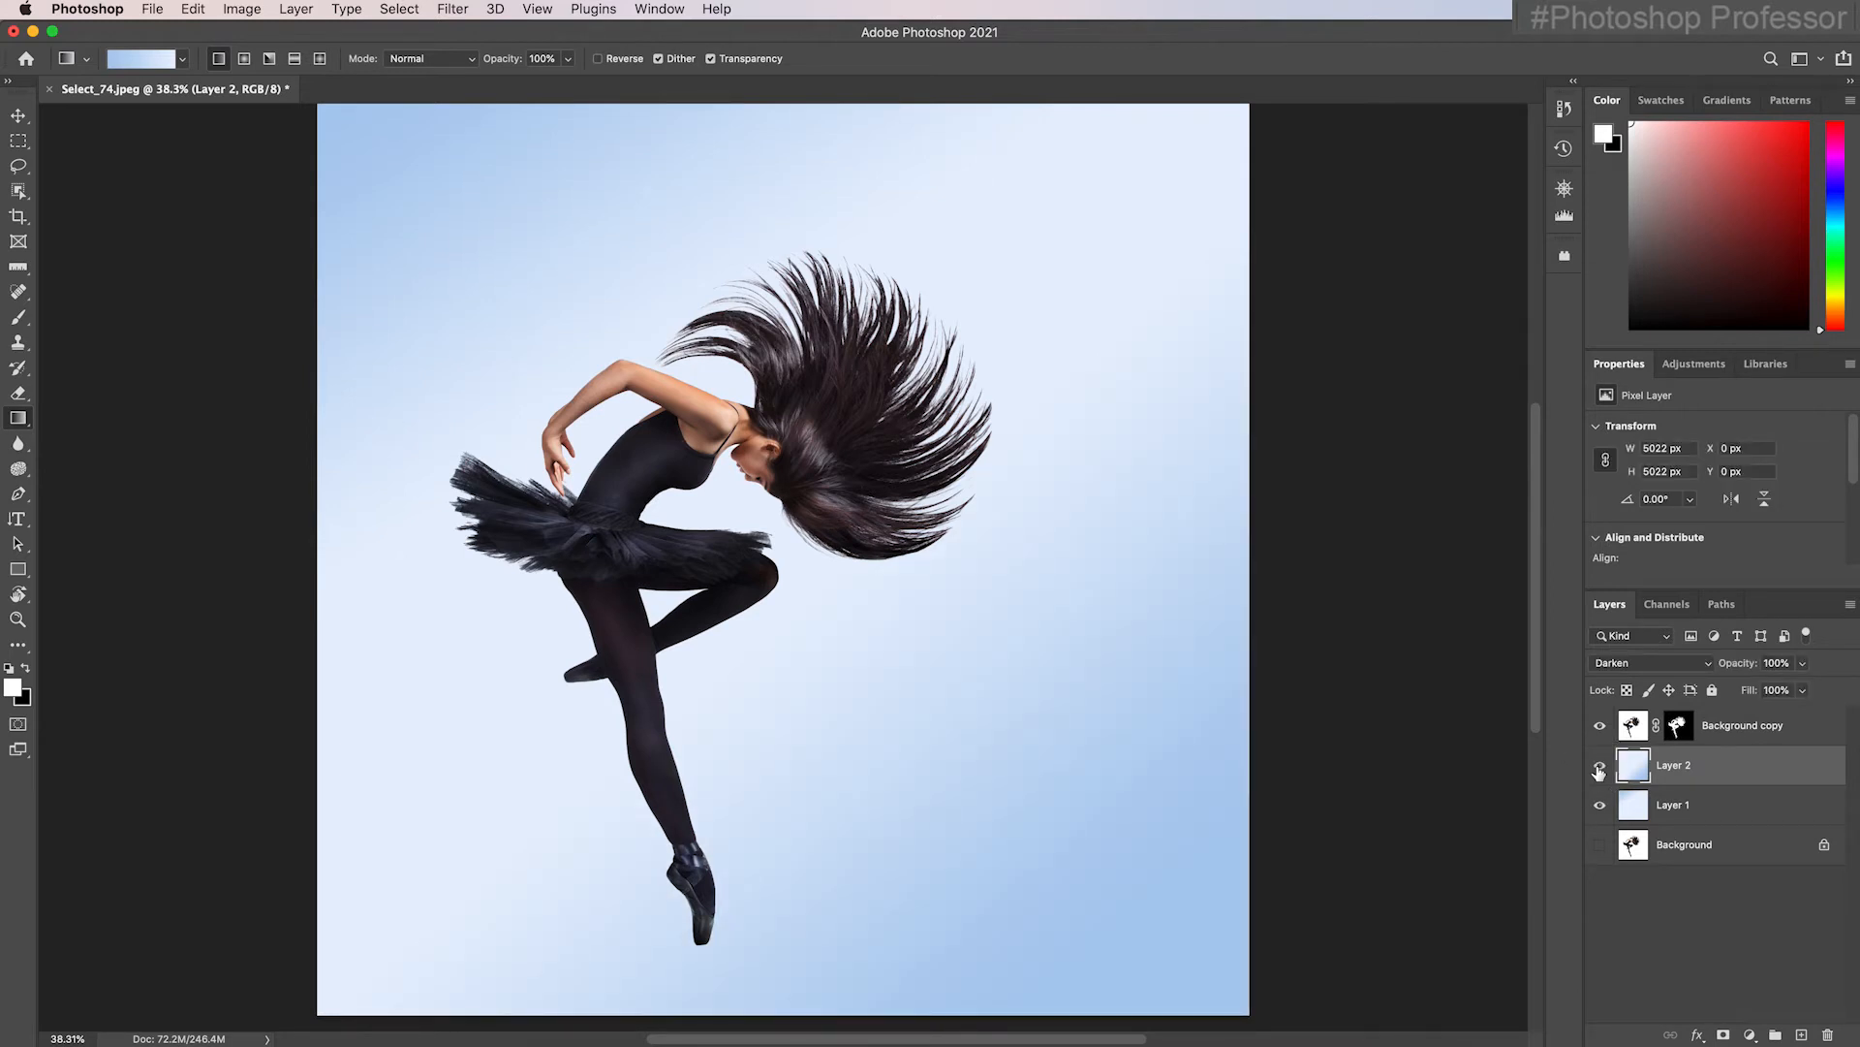
mouse_move(1601, 768)
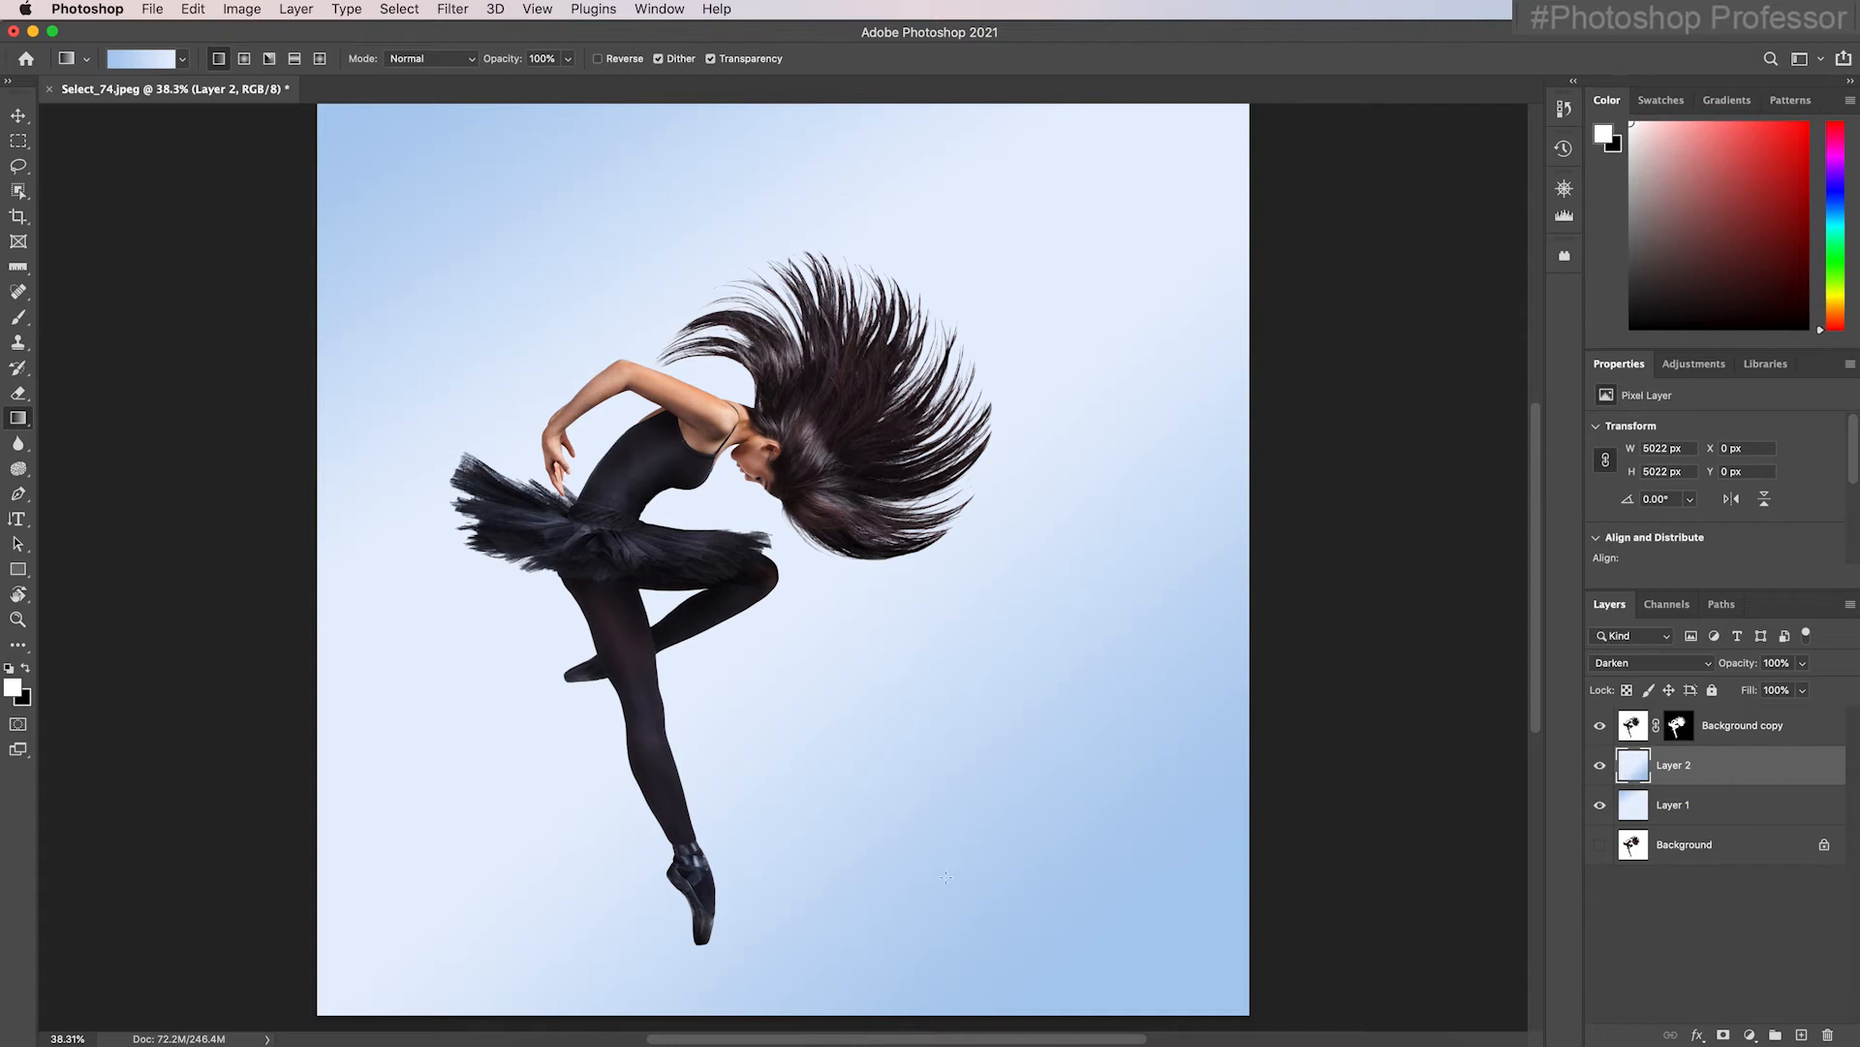
mouse_move(1655, 795)
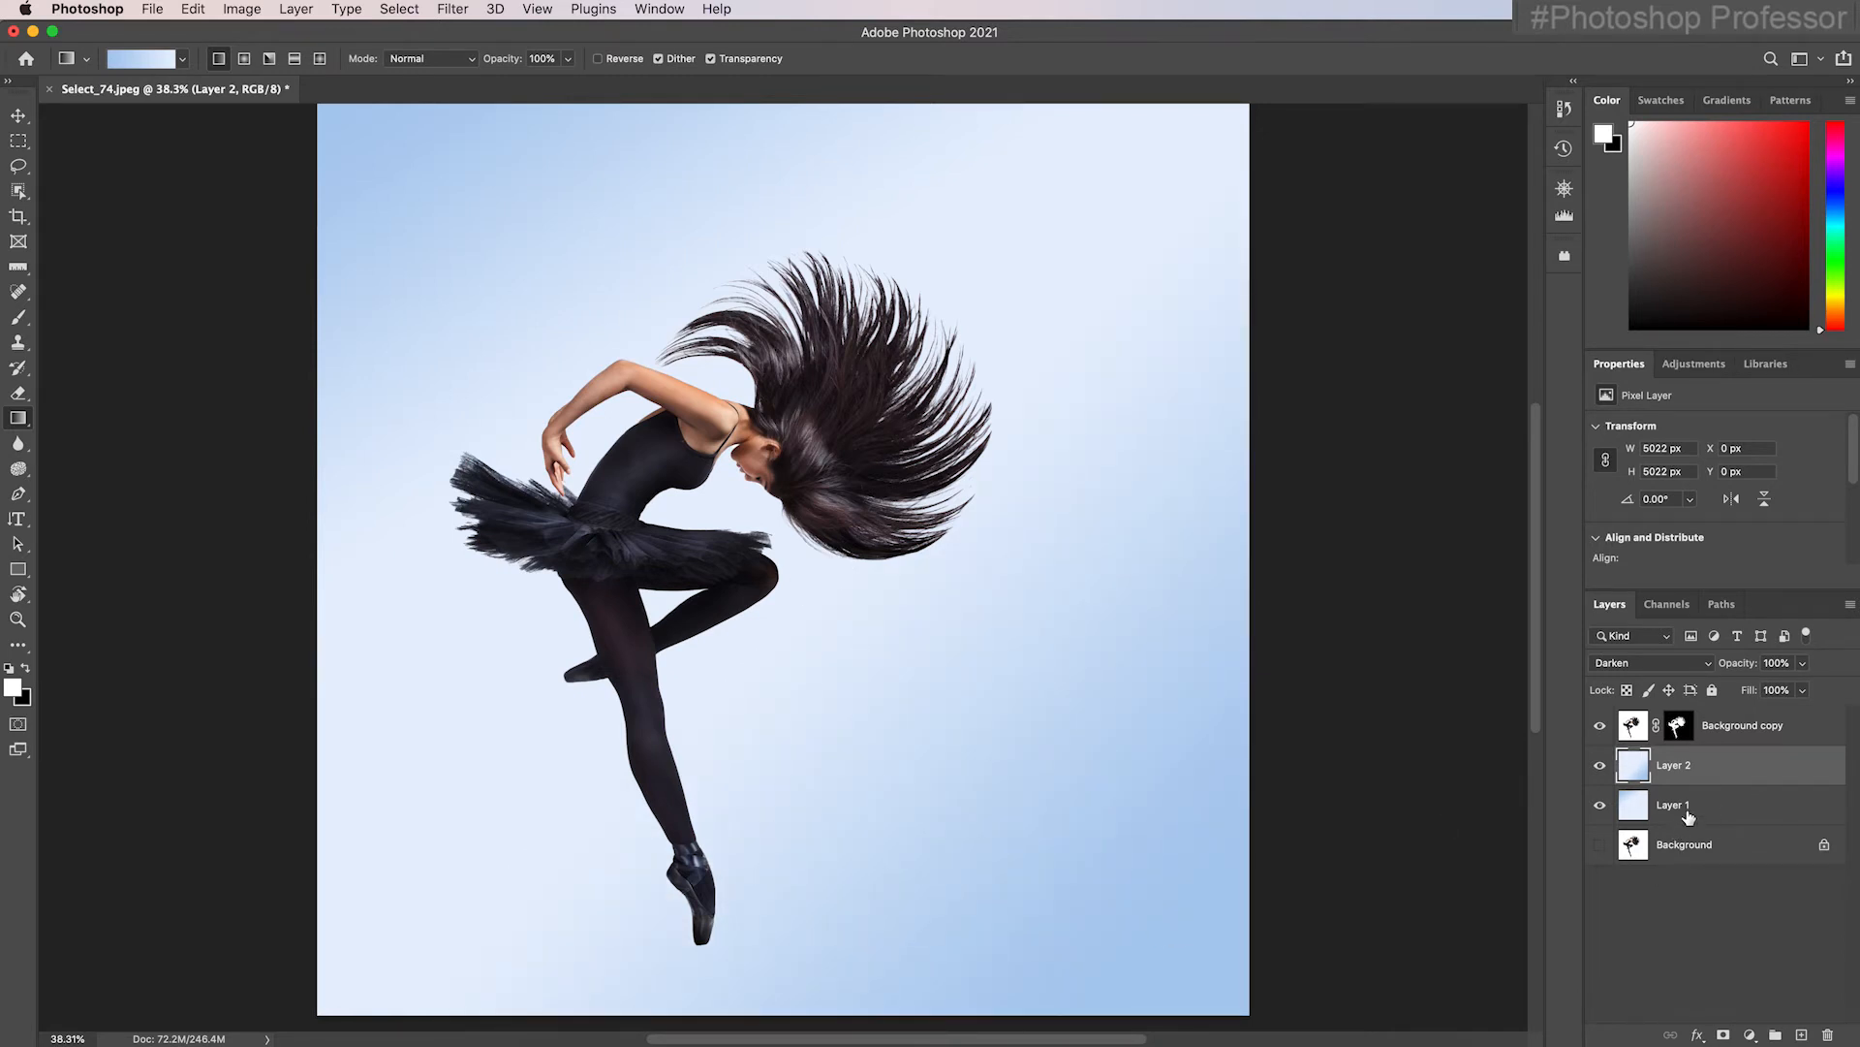
click(1673, 804)
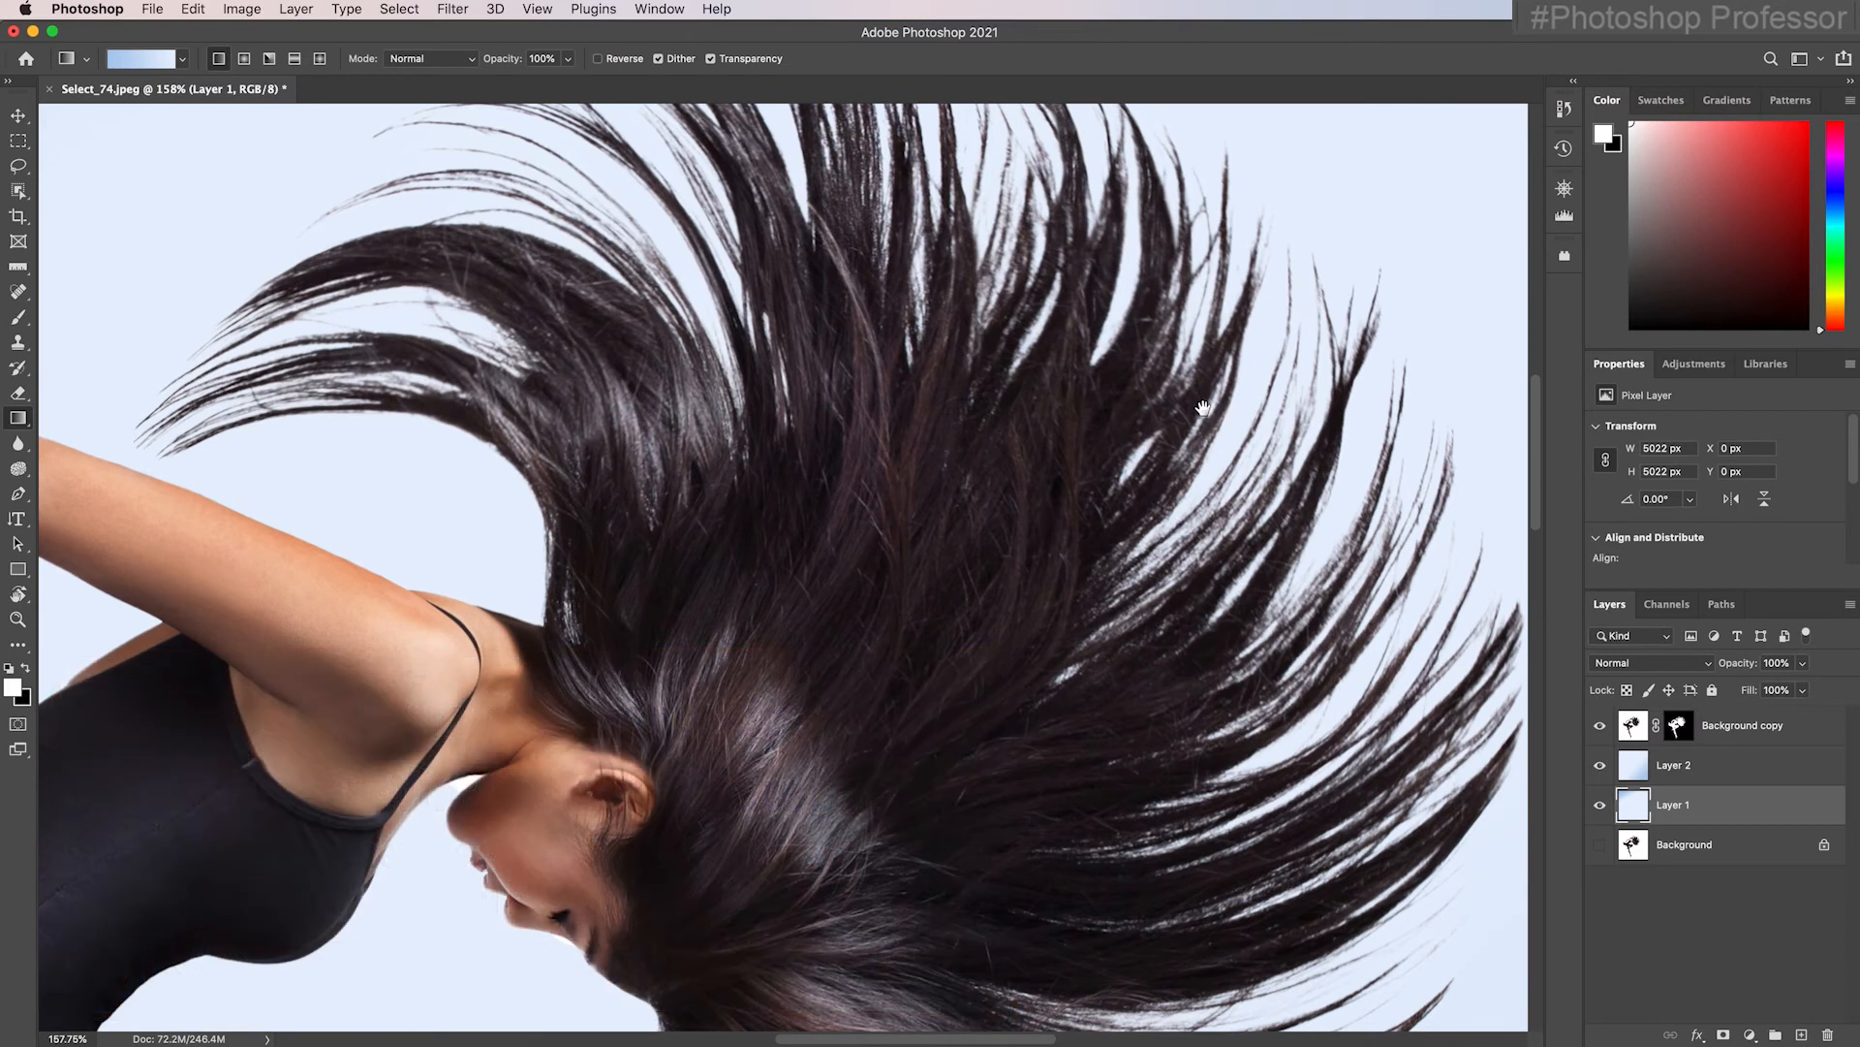
mouse_move(981, 837)
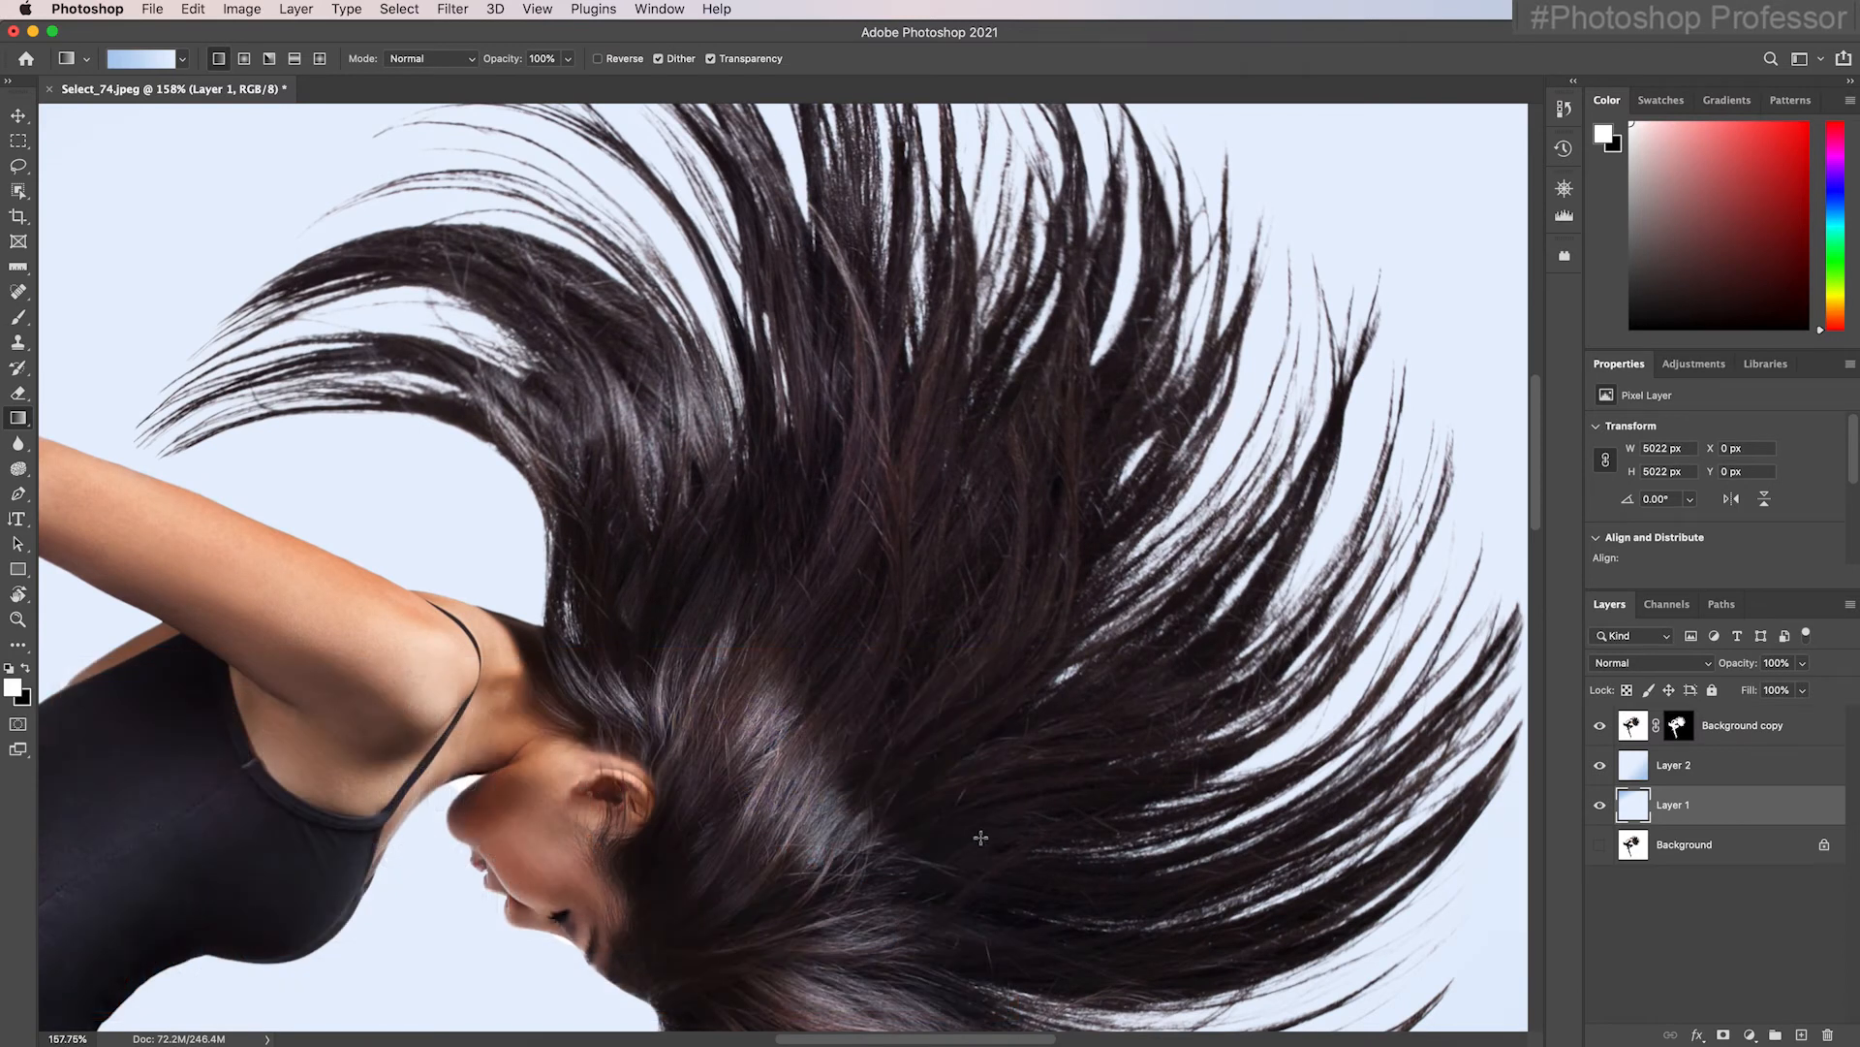